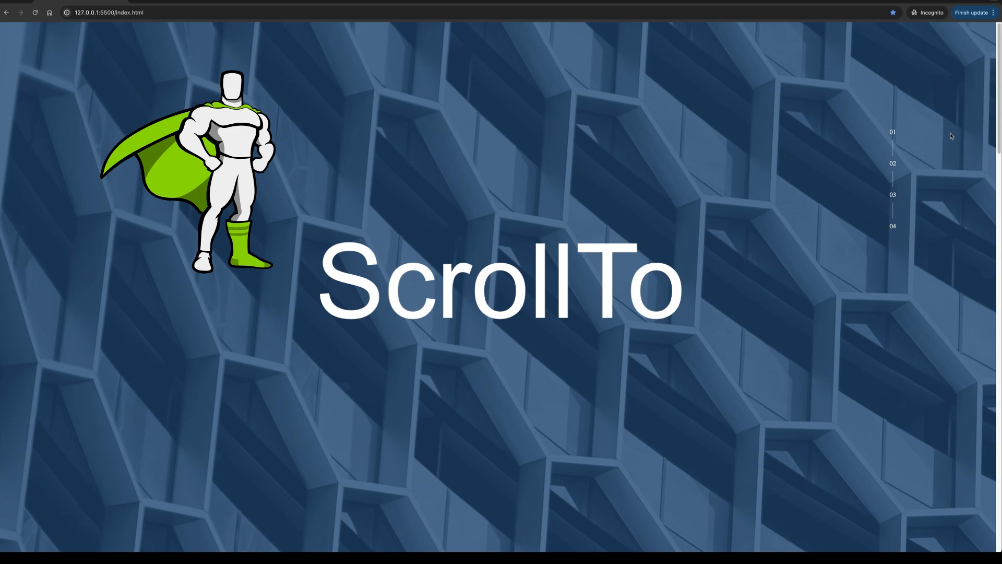
# Paste a nav with four 01–04 menu-item links and sections section-1 to section-4 into index.html
pyautogui.scroll(-3)
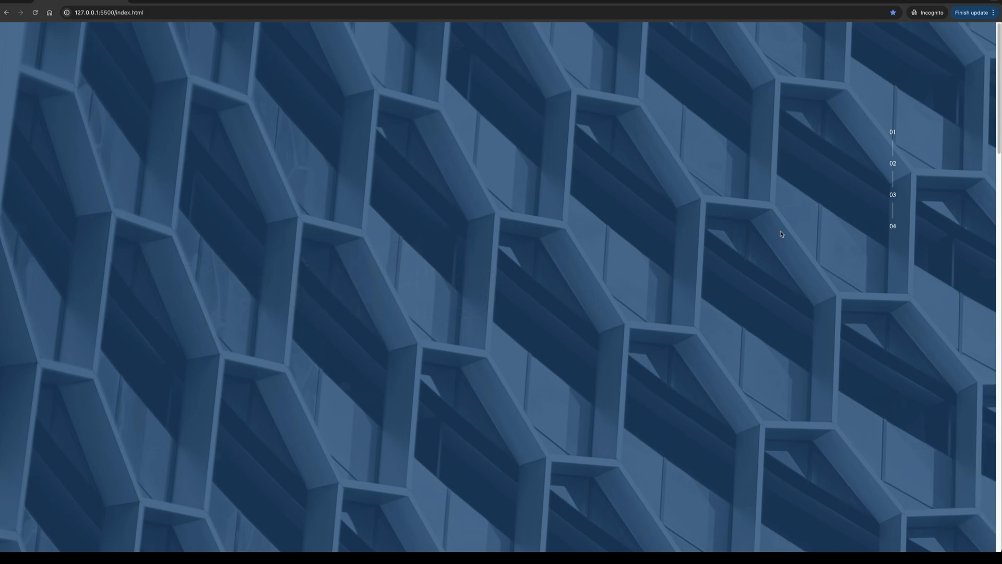
pyautogui.moveTo(921, 275)
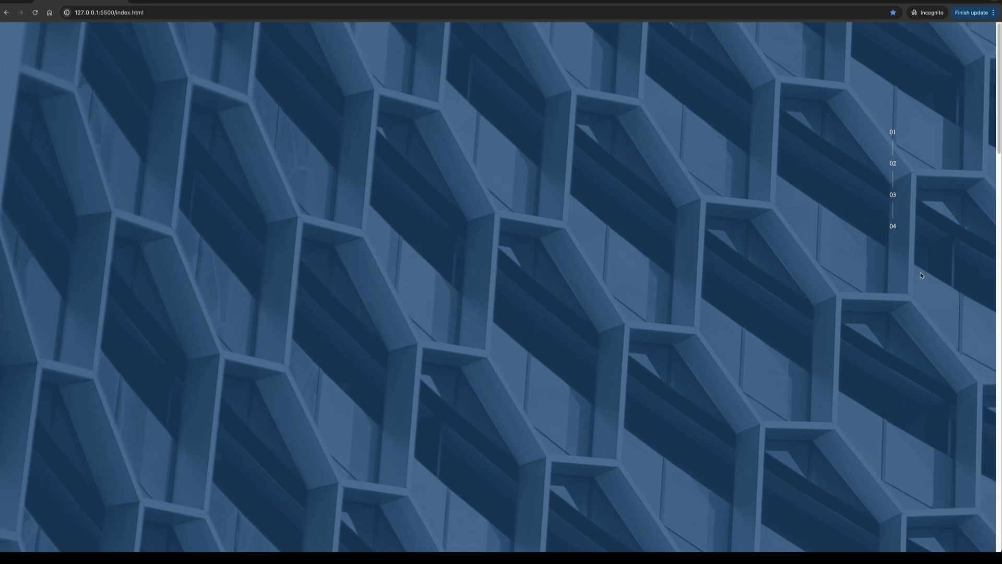
pyautogui.moveTo(922, 96)
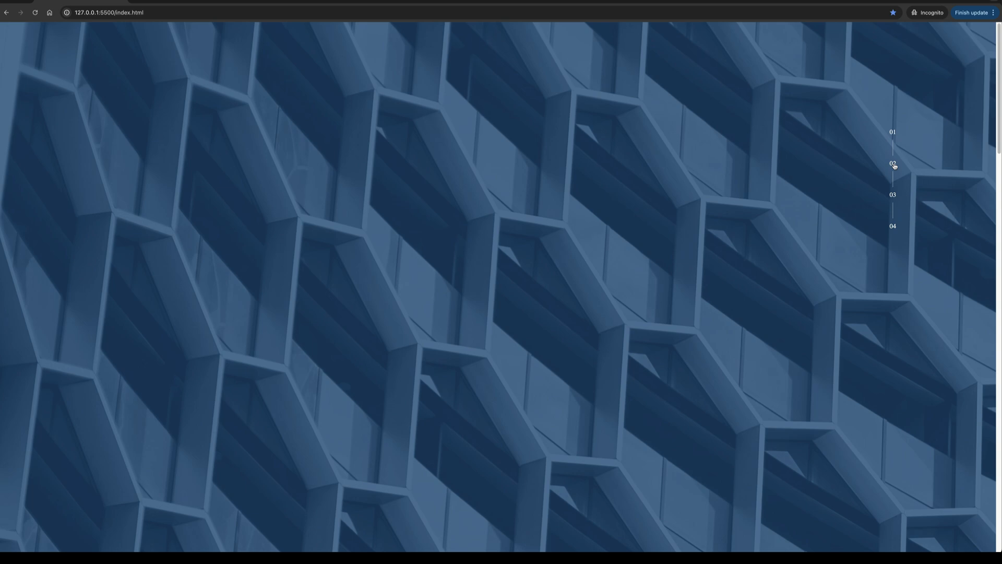
pyautogui.scroll(-3)
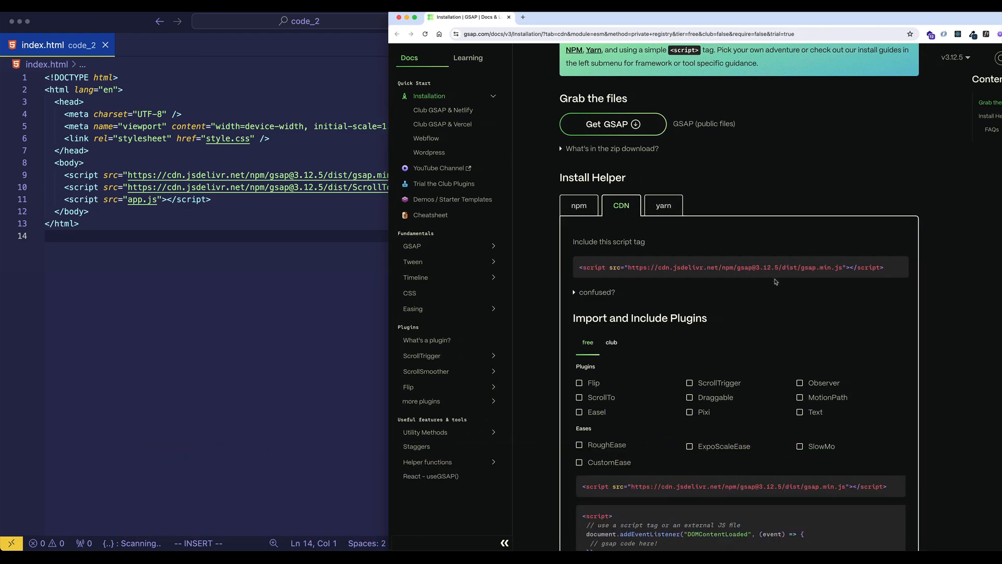
pyautogui.moveTo(649, 219)
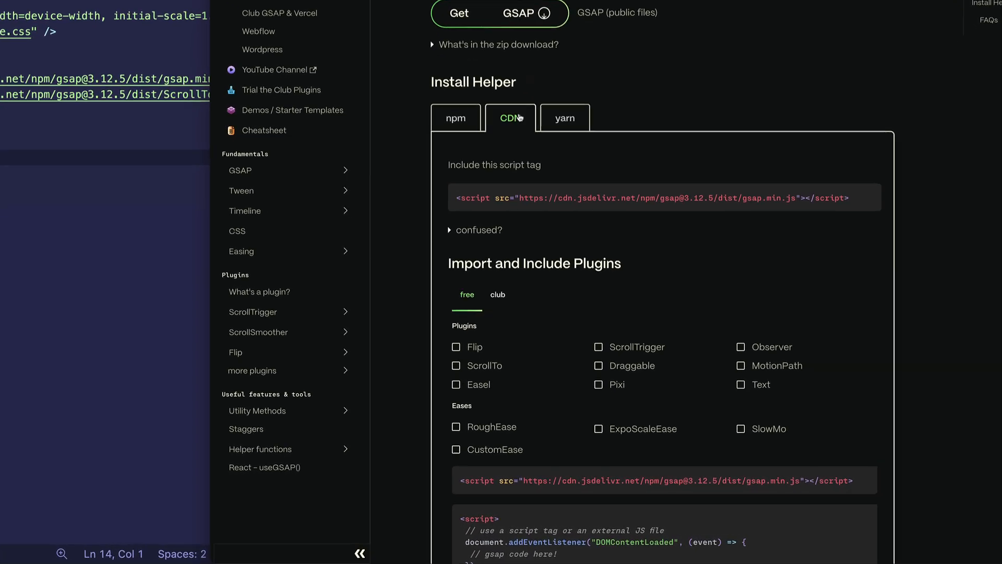
pyautogui.scroll(-3)
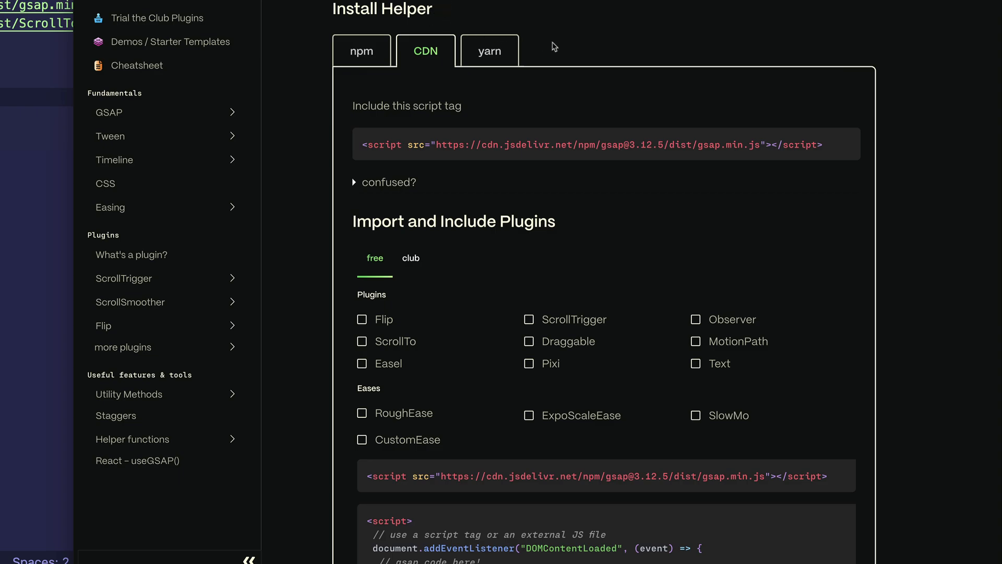
pyautogui.moveTo(430, 60)
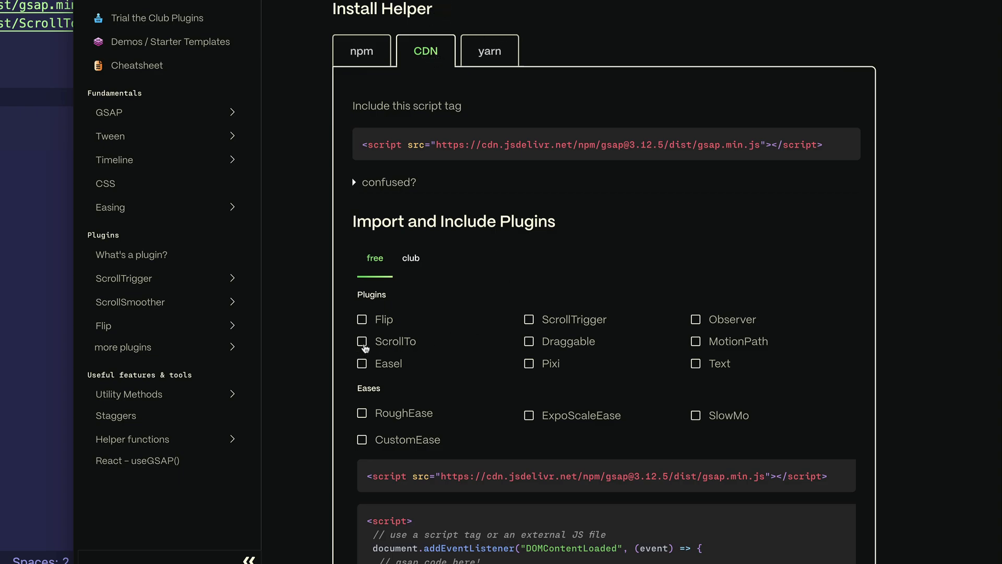
pyautogui.click(362, 341)
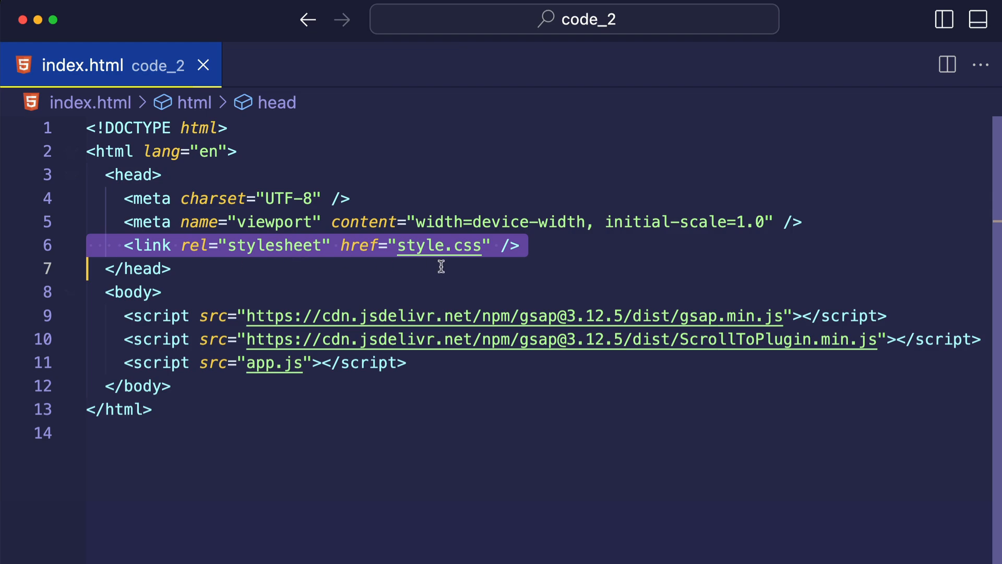
pyautogui.moveTo(479, 272)
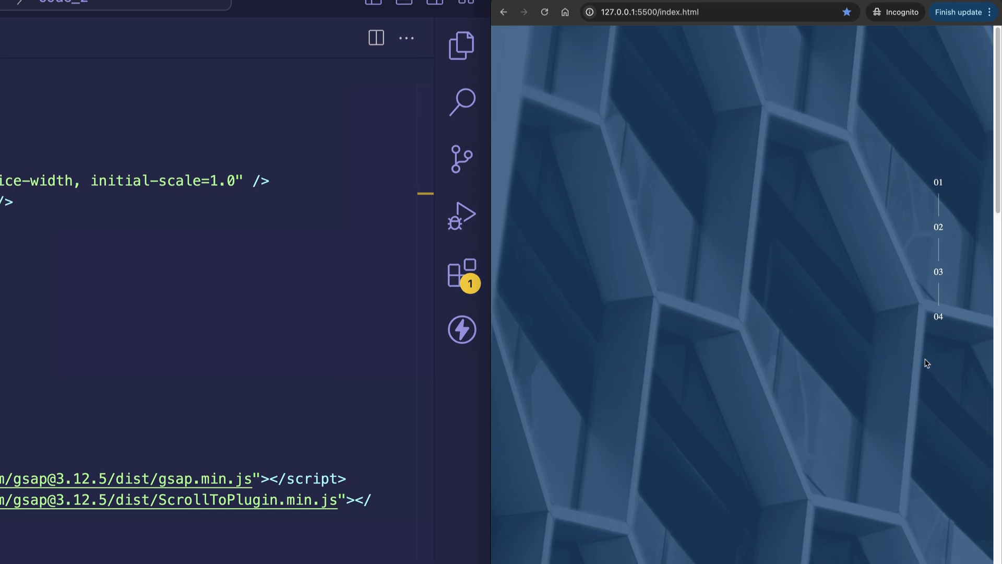
pyautogui.moveTo(868, 266)
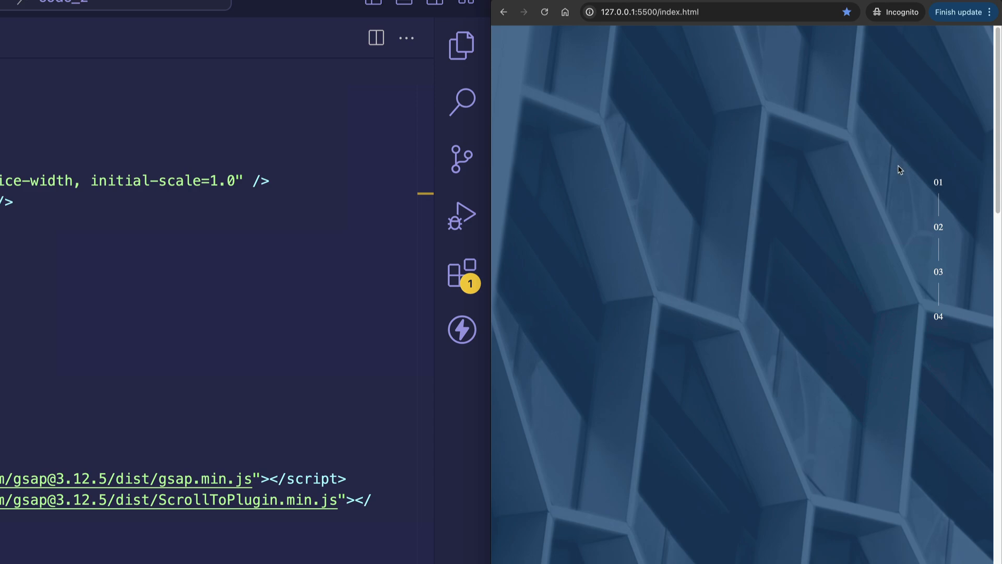
pyautogui.moveTo(944, 326)
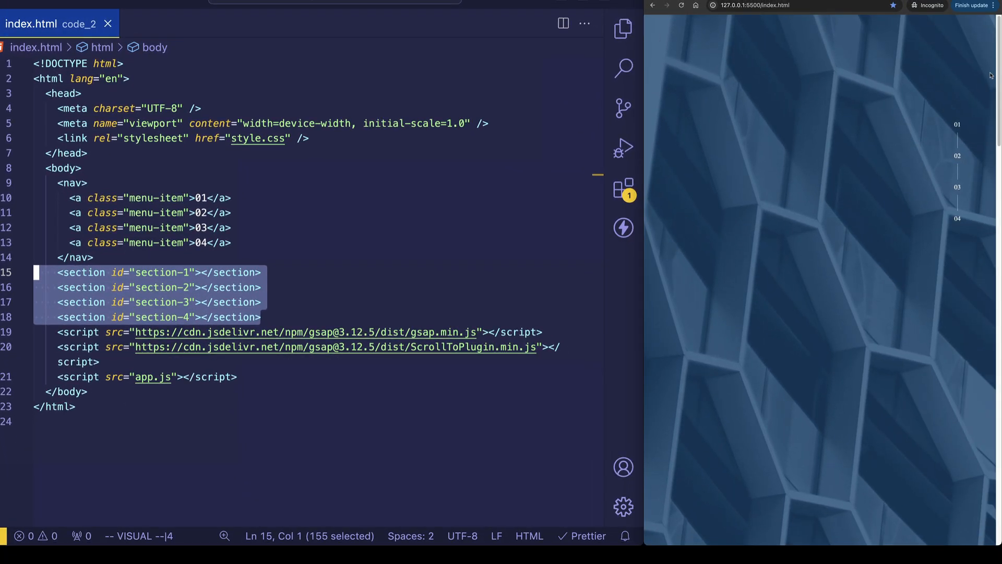
pyautogui.moveTo(794, 157)
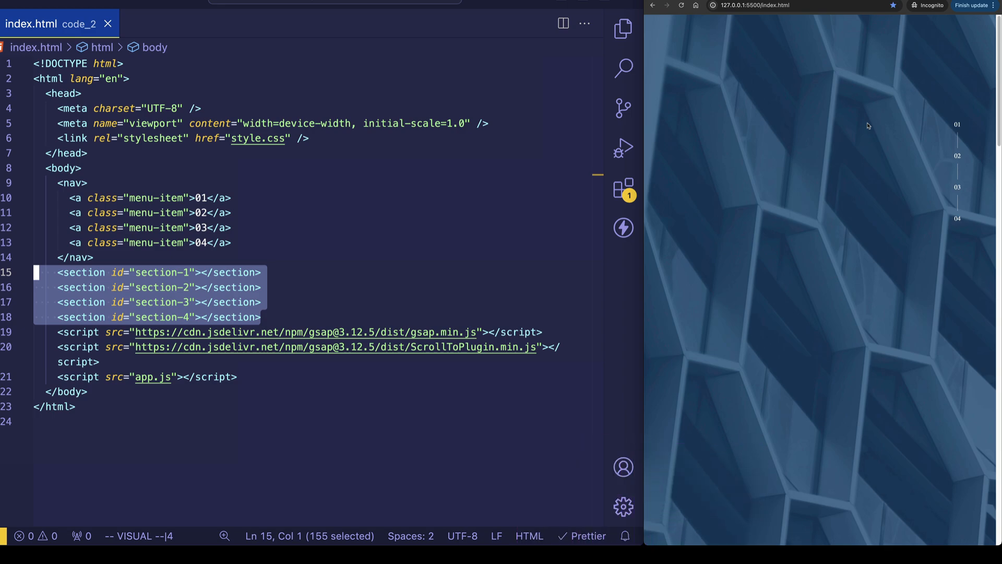
pyautogui.moveTo(901, 103)
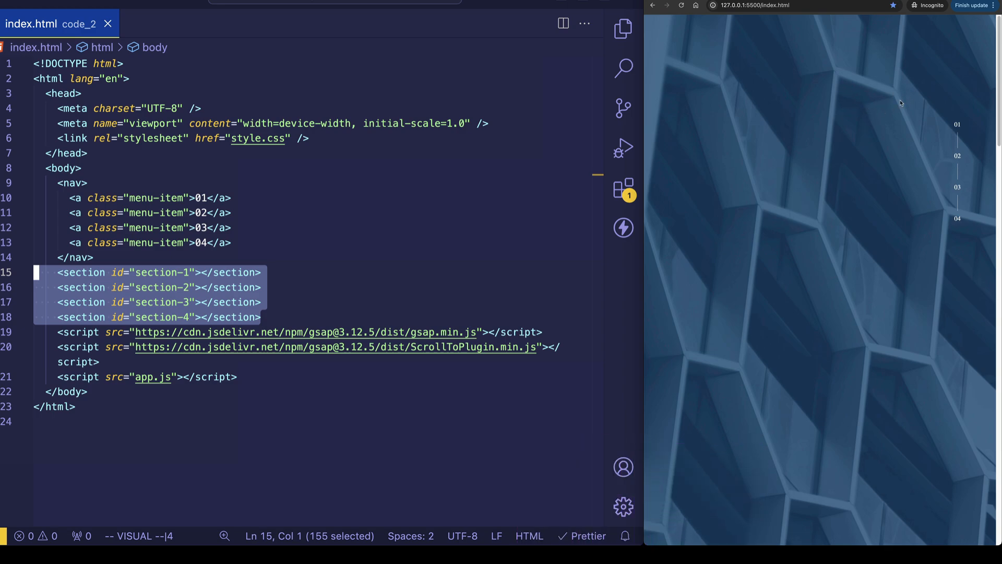
pyautogui.moveTo(996, 67)
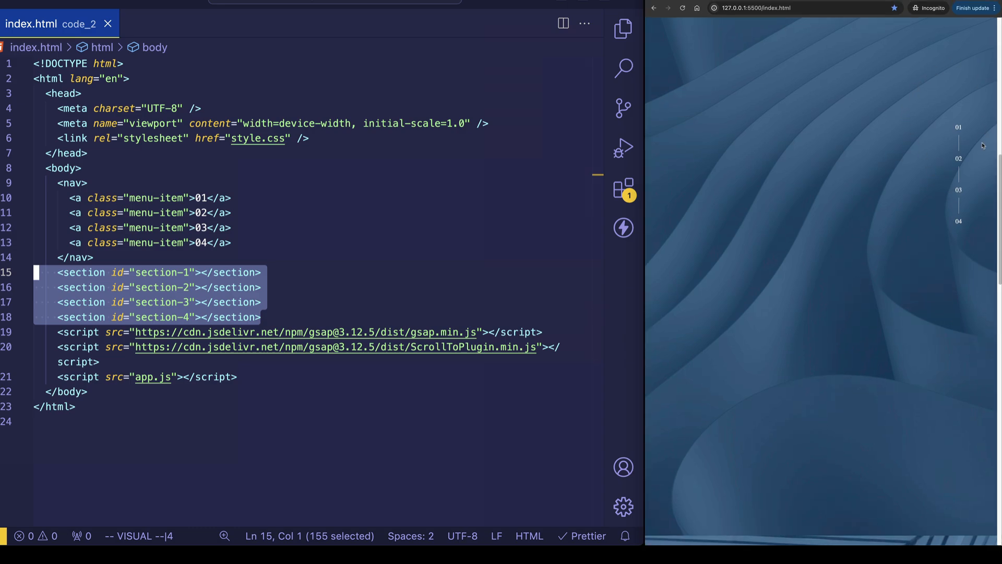
pyautogui.moveTo(975, 169)
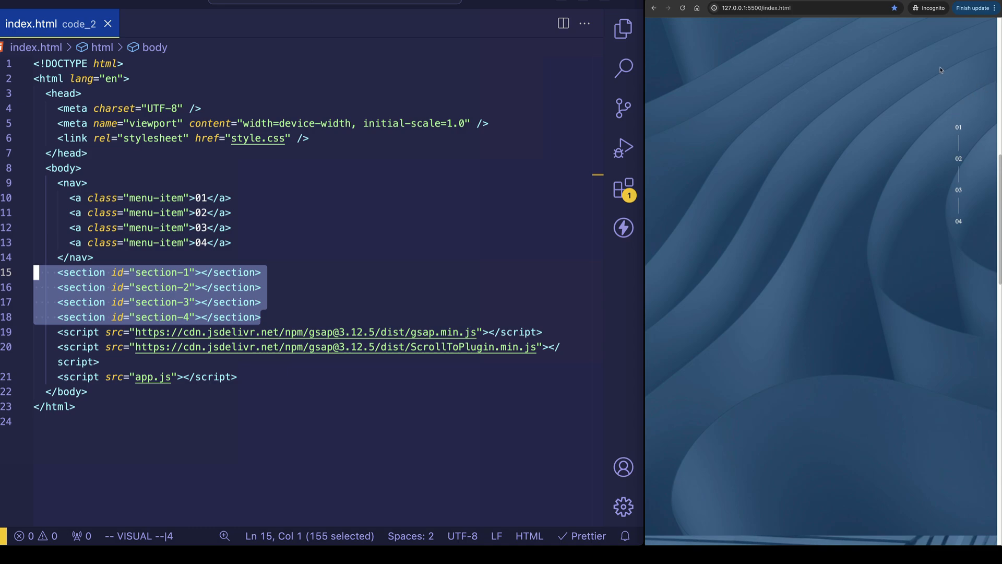
pyautogui.moveTo(888, 160)
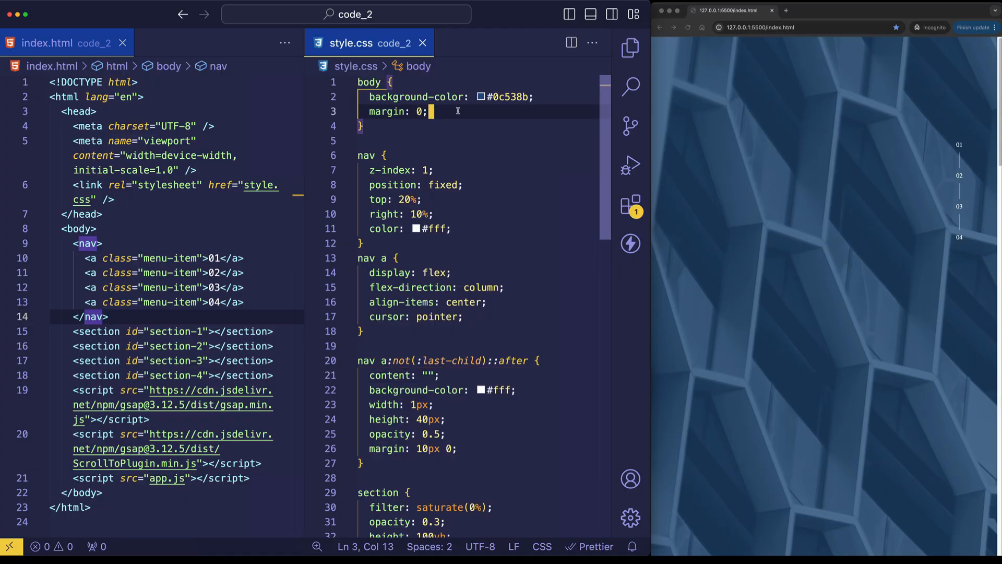
pyautogui.moveTo(518, 110)
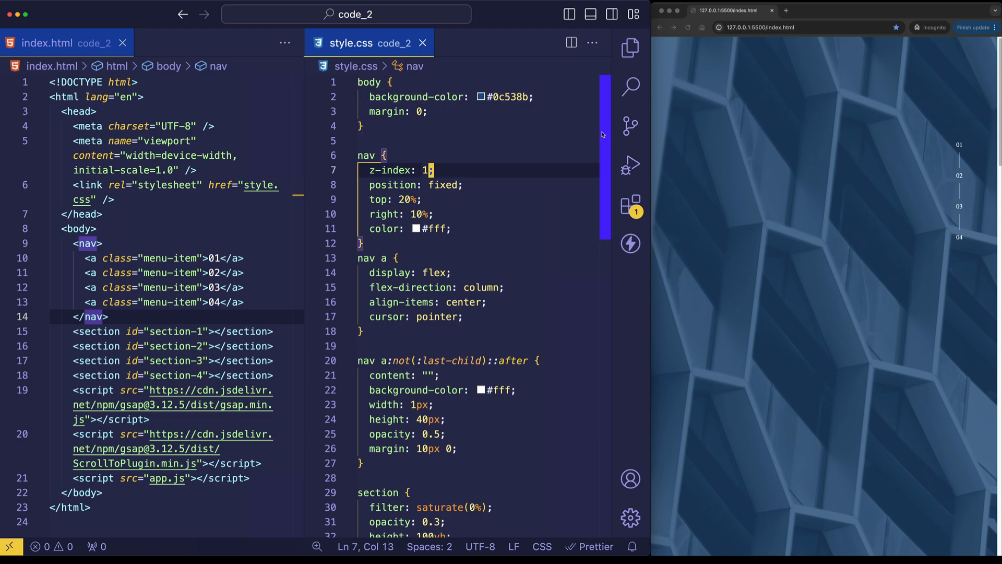
# Show style.css beside index.html and scroll through its nav, section and background-image rules
pyautogui.scroll(-3)
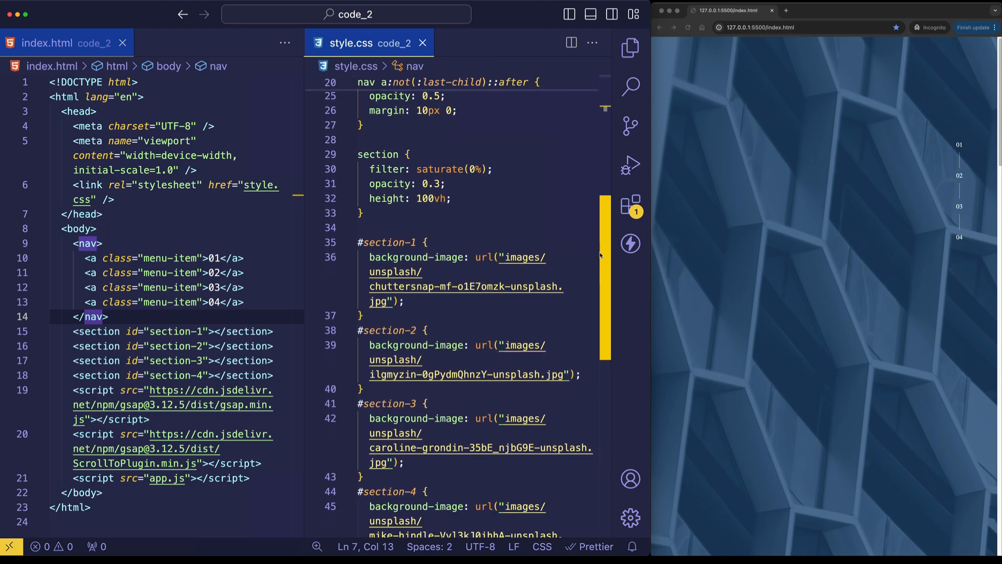
pyautogui.scroll(-3)
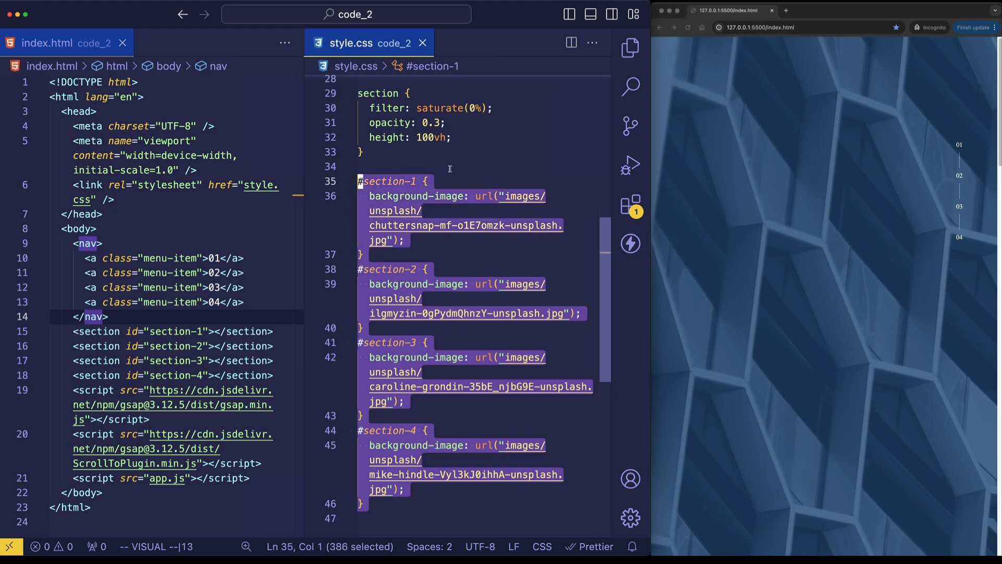
pyautogui.click(447, 167)
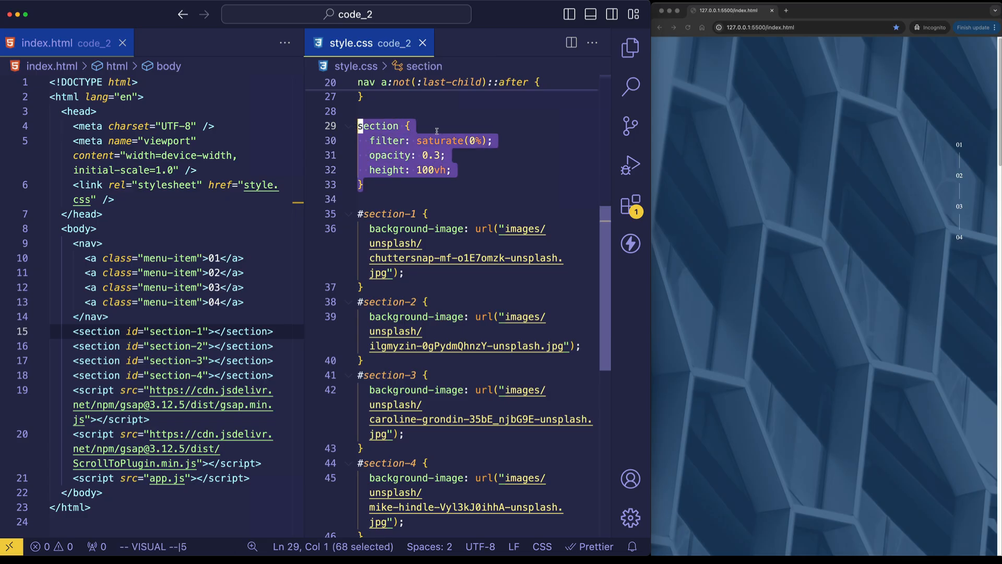
pyautogui.click(450, 171)
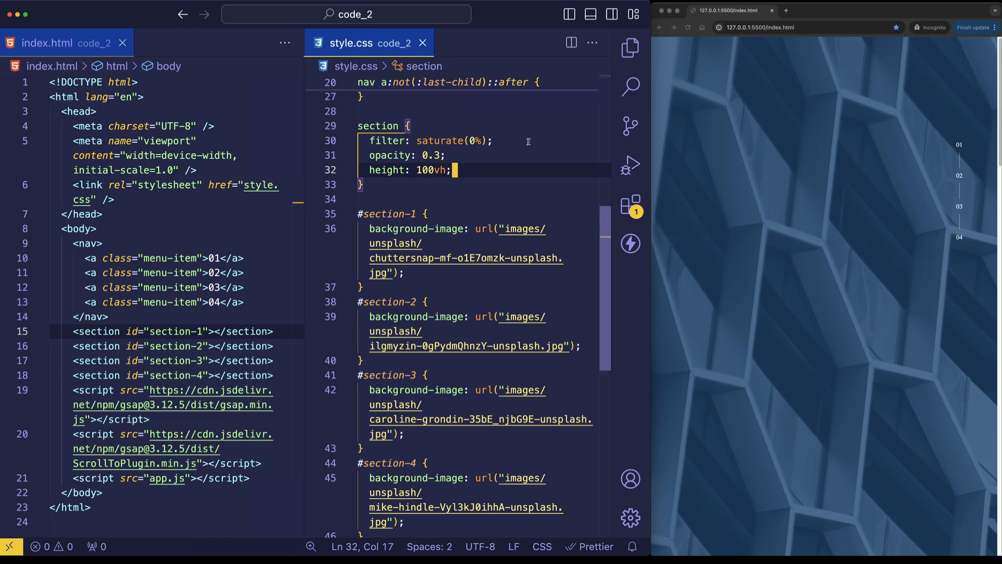
pyautogui.moveTo(815, 146)
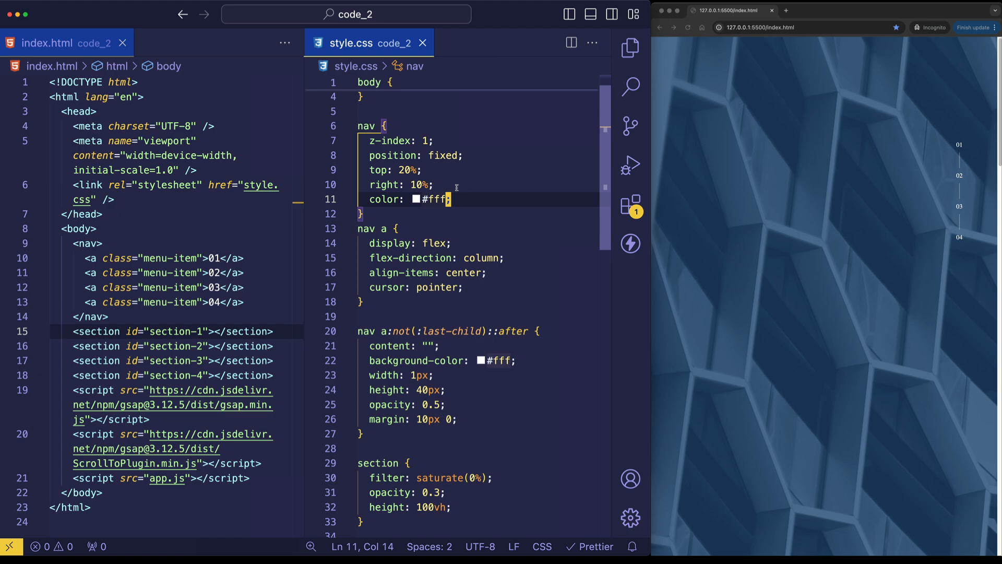
pyautogui.moveTo(822, 249)
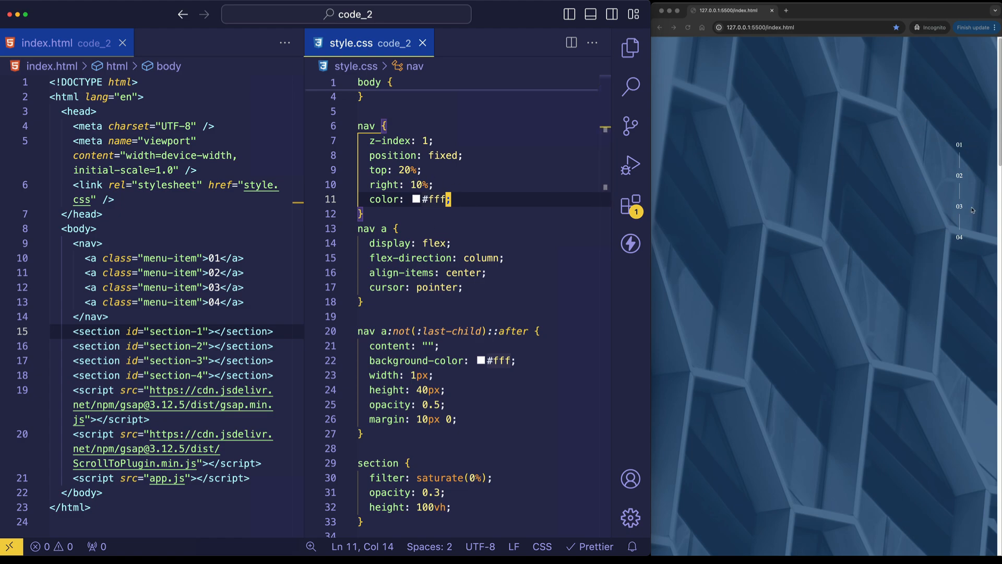
pyautogui.moveTo(950, 120)
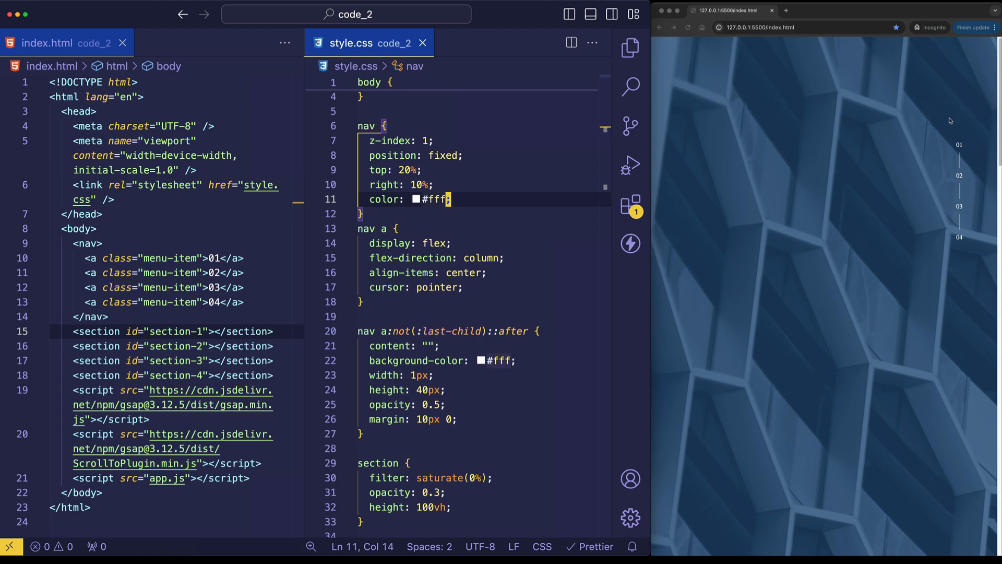
pyautogui.moveTo(955, 135)
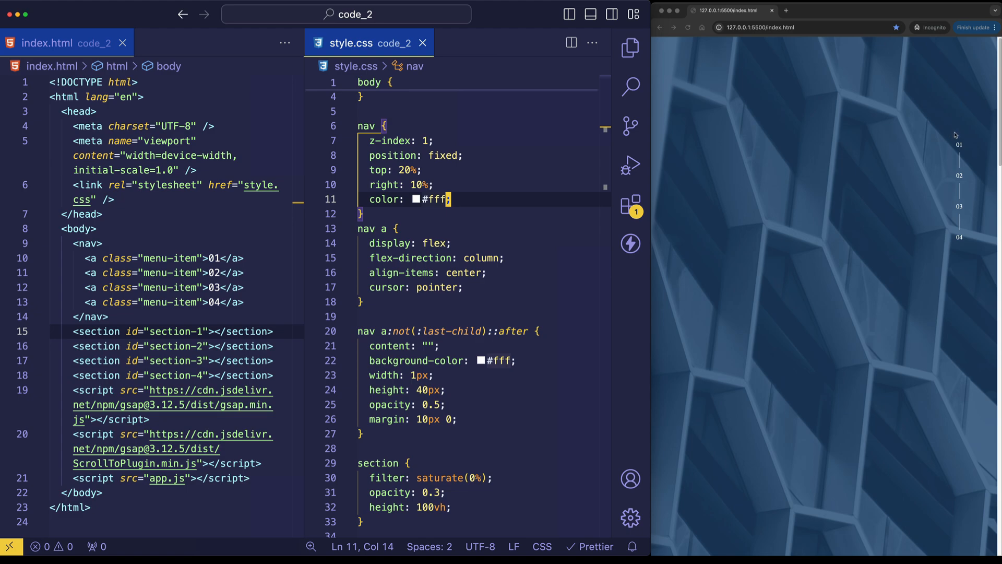
pyautogui.moveTo(980, 182)
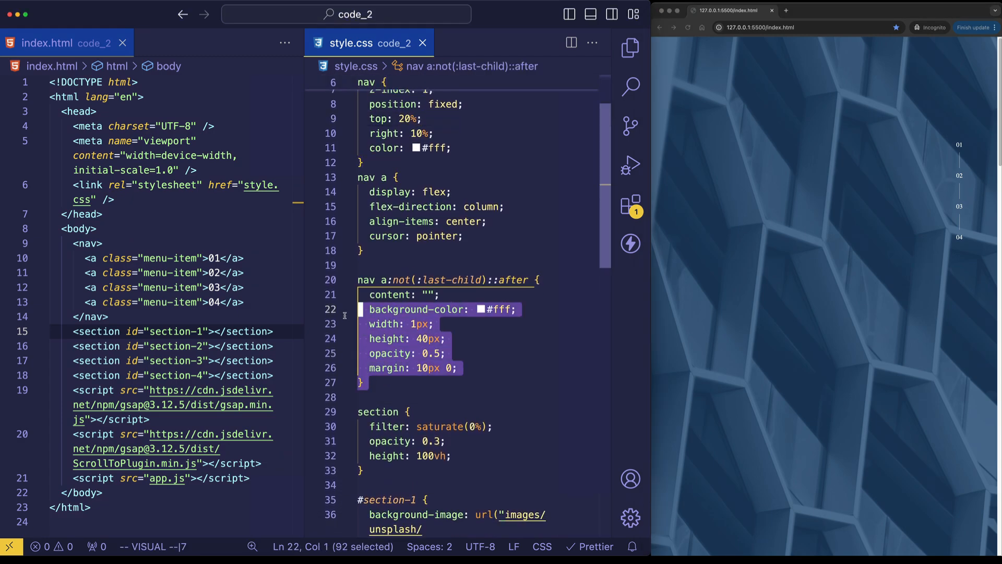
# Give nav a a flex column layout and a 1px×40px ::after divider line
pyautogui.click(481, 397)
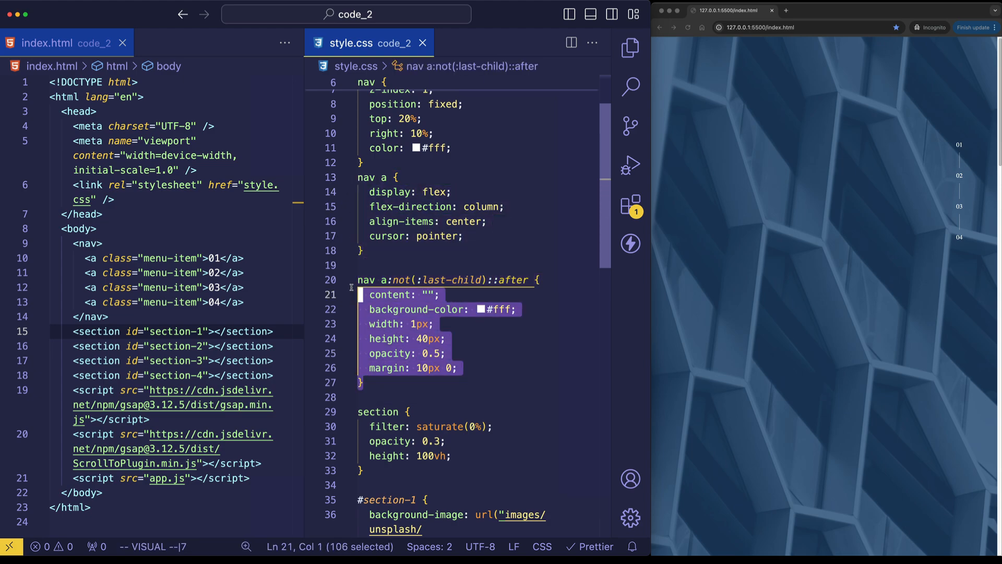
pyautogui.click(440, 353)
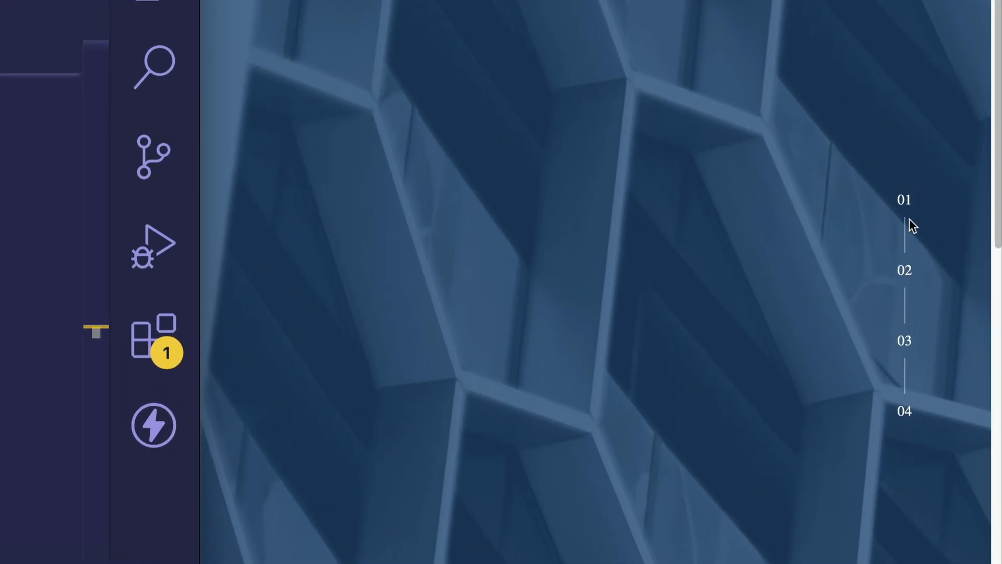
pyautogui.moveTo(916, 254)
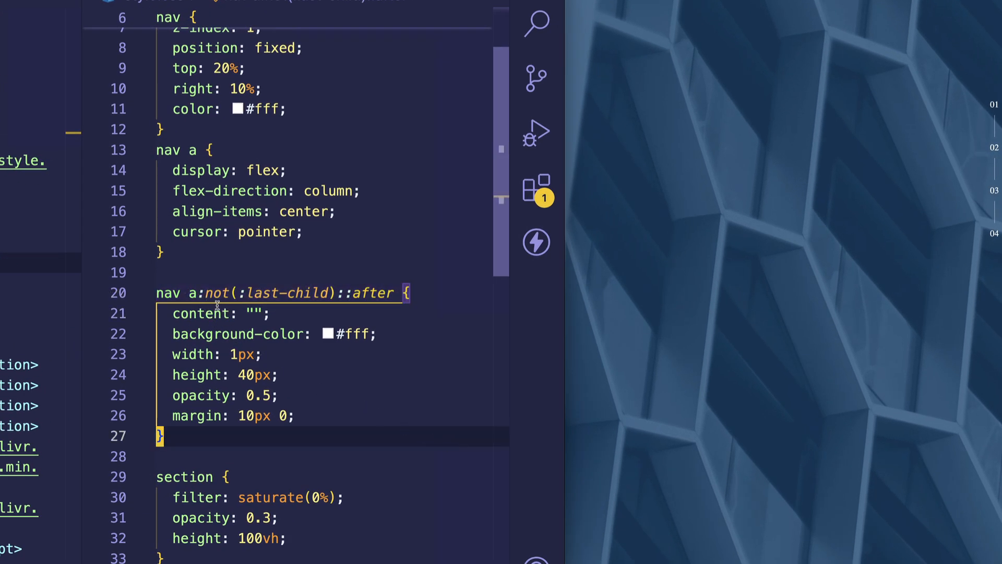
pyautogui.moveTo(356, 356)
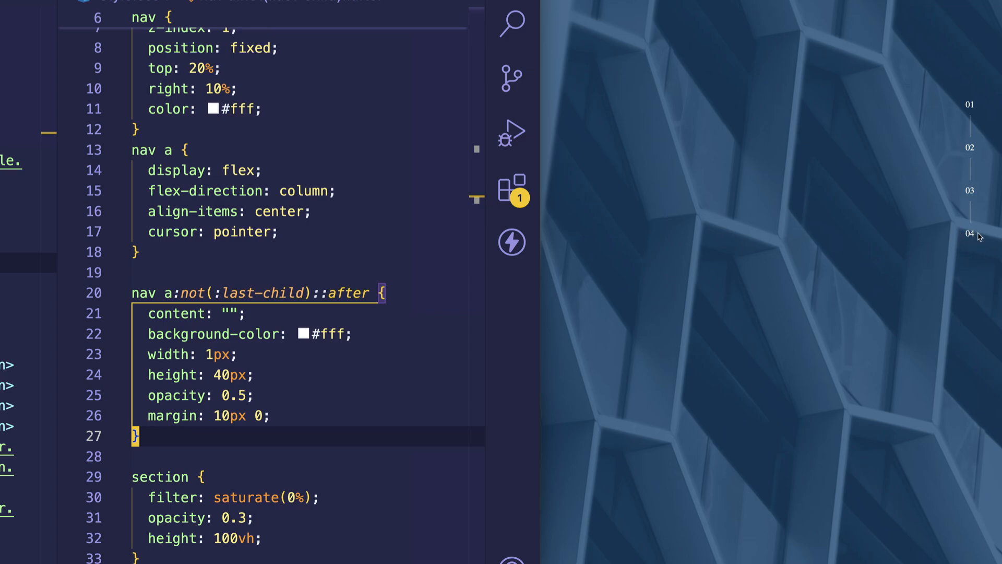
pyautogui.moveTo(965, 268)
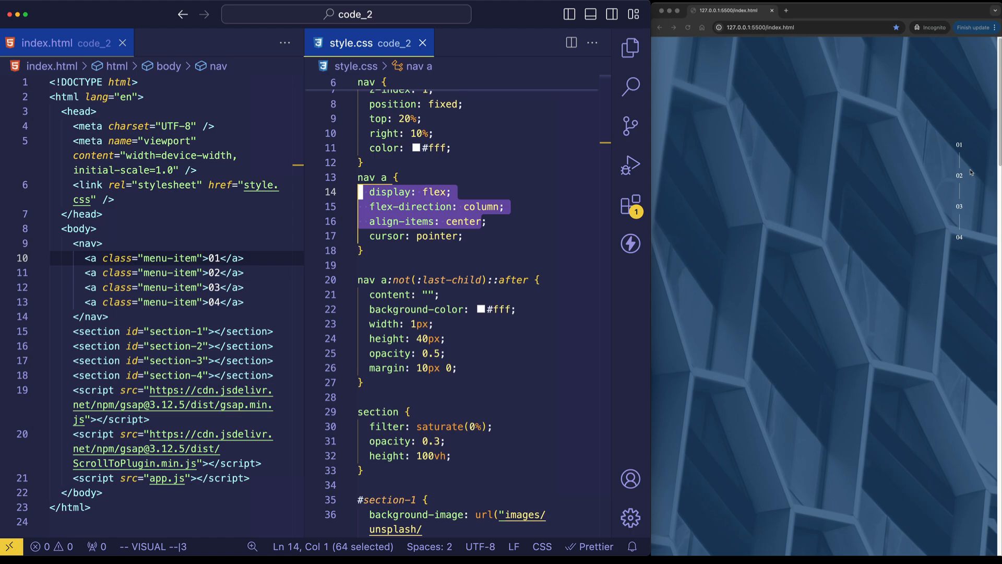
pyautogui.moveTo(971, 173)
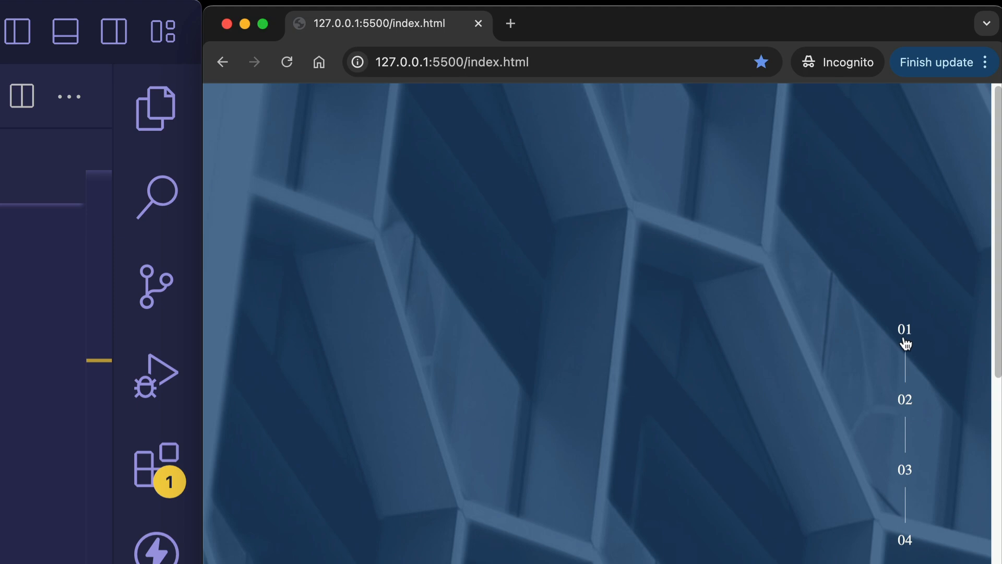
pyautogui.moveTo(913, 415)
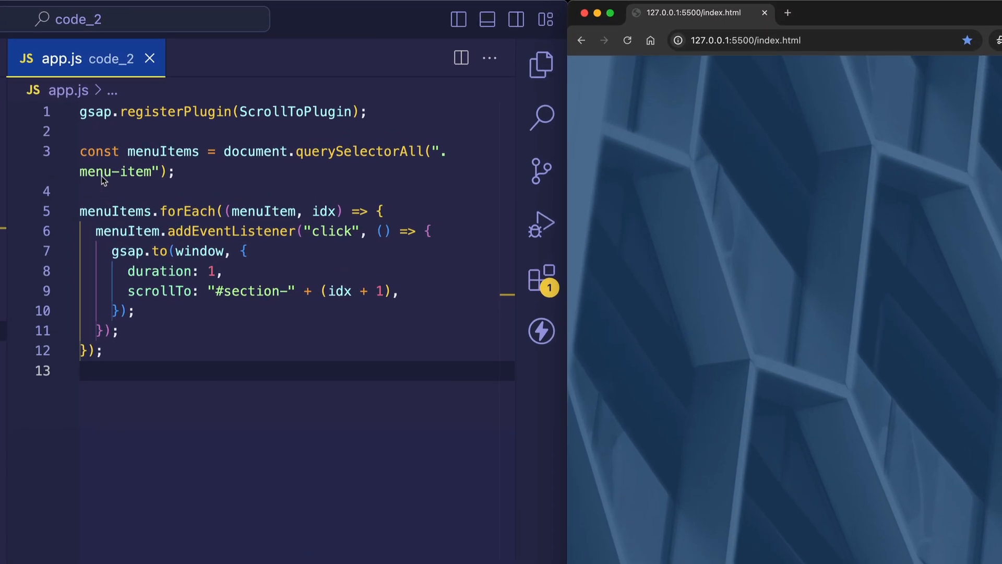
pyautogui.moveTo(238, 377)
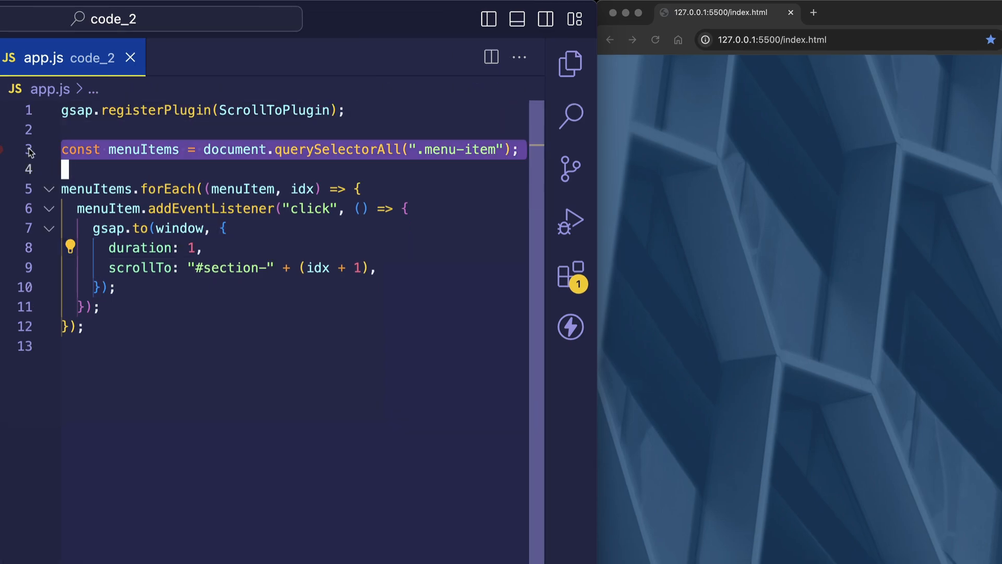
pyautogui.click(324, 149)
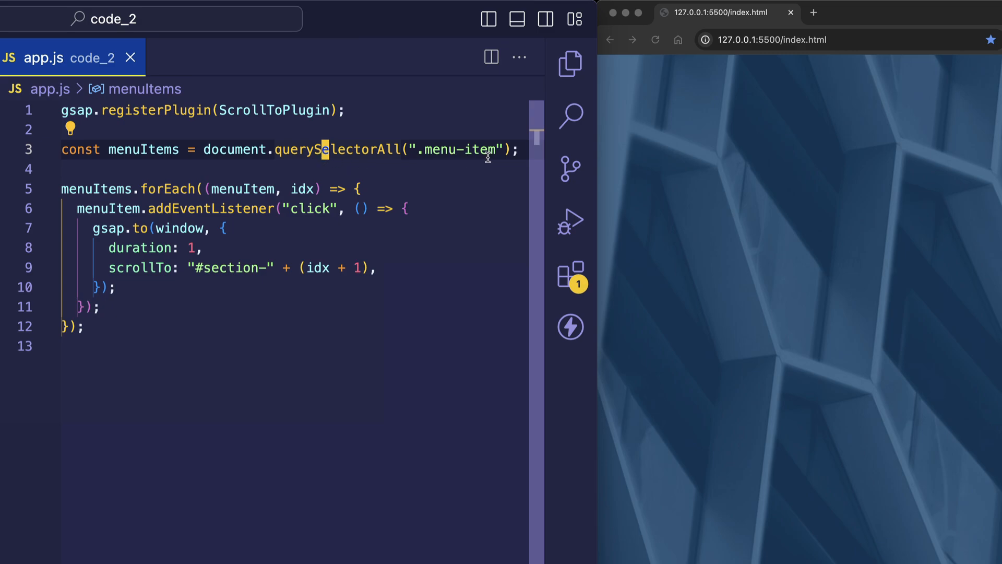
pyautogui.doubleClick(457, 150)
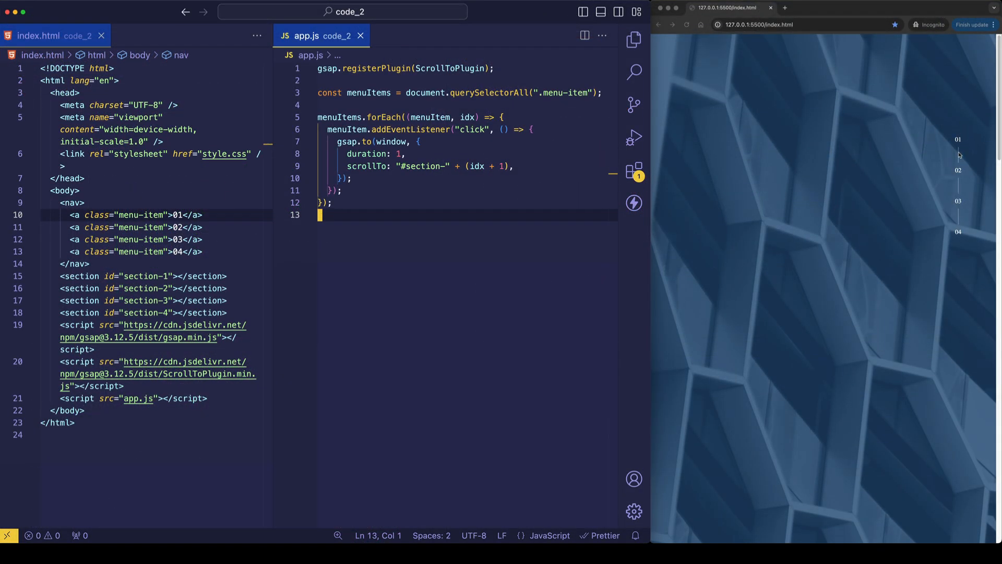
pyautogui.moveTo(831, 205)
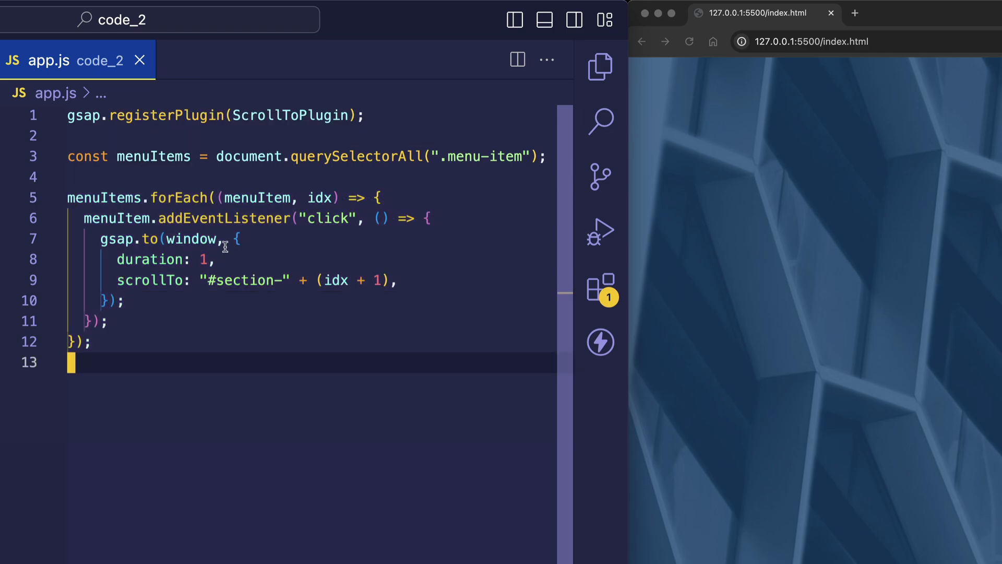
pyautogui.moveTo(186, 197)
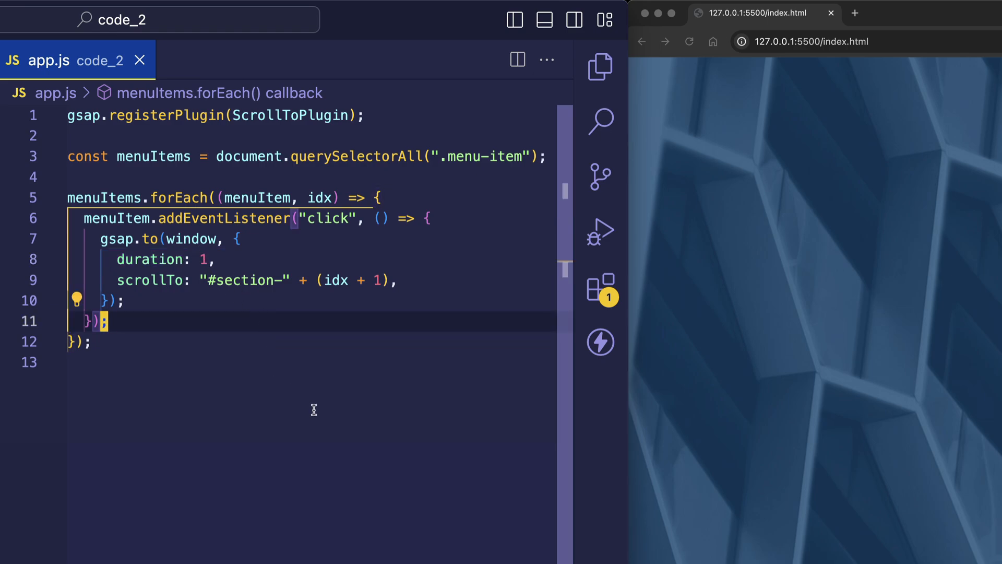
pyautogui.moveTo(192, 280); pyautogui.dragTo(396, 280)
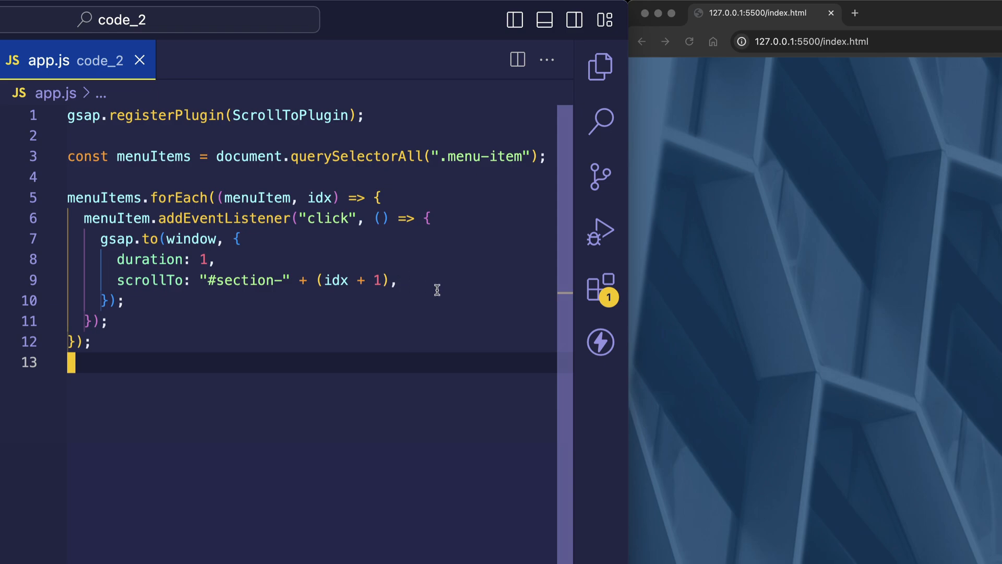
pyautogui.moveTo(39, 443)
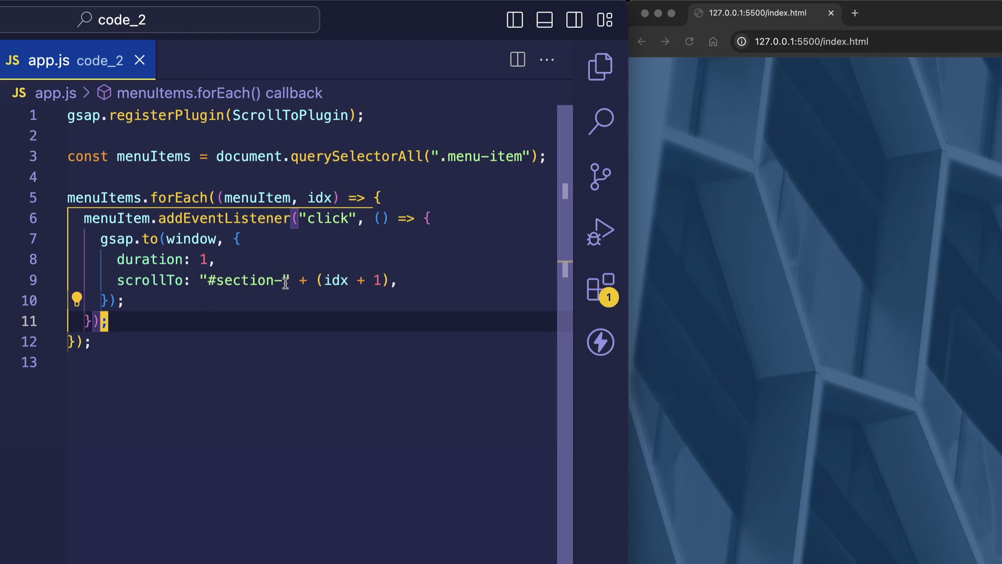
pyautogui.doubleClick(246, 280)
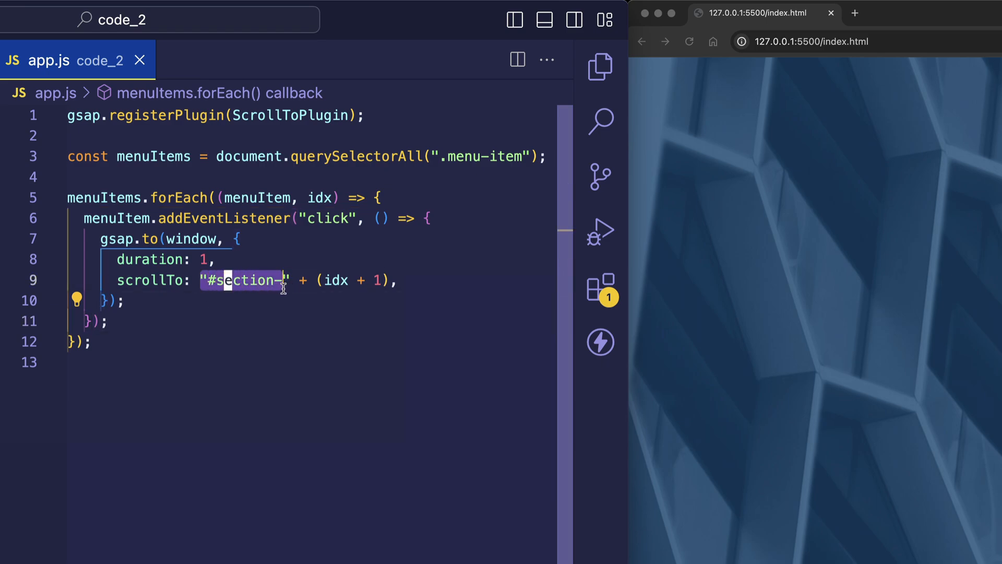
pyautogui.press('Backspace')
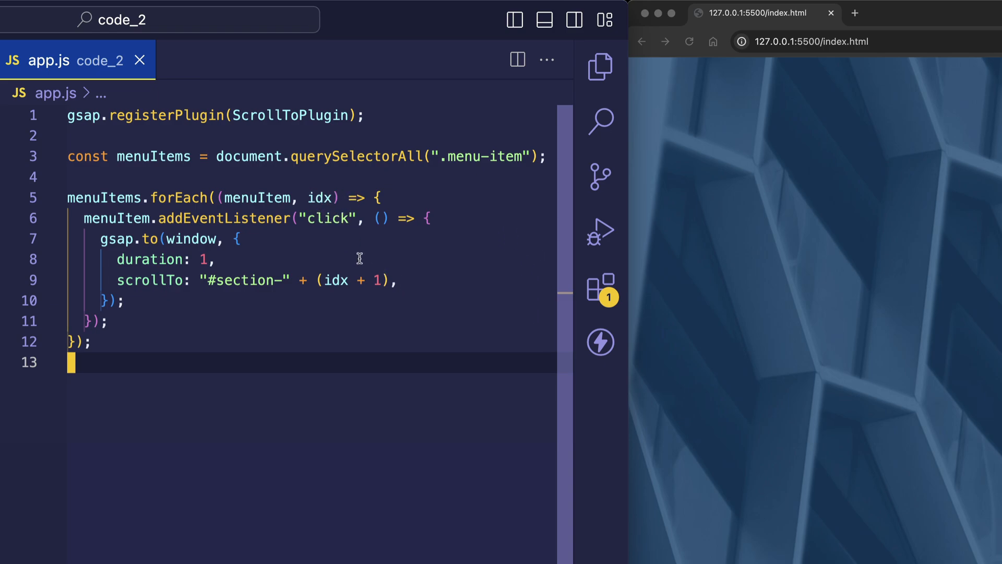
pyautogui.moveTo(396, 303)
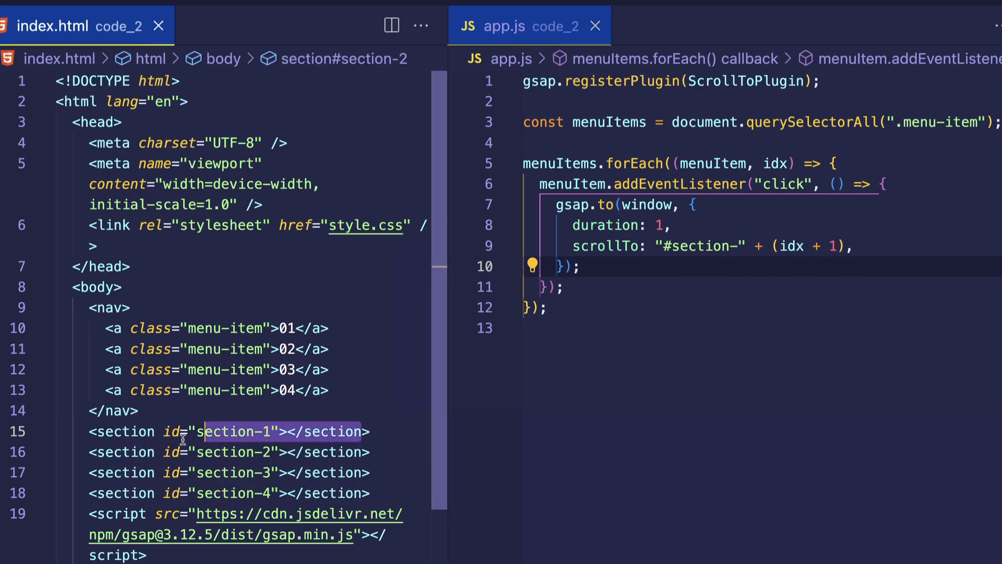
pyautogui.click(96, 431)
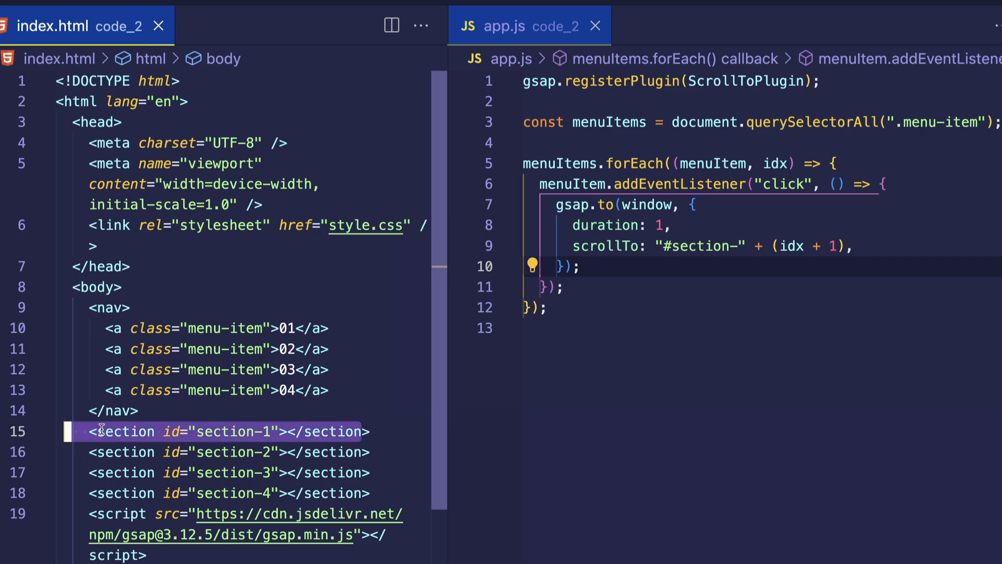
pyautogui.moveTo(752, 335)
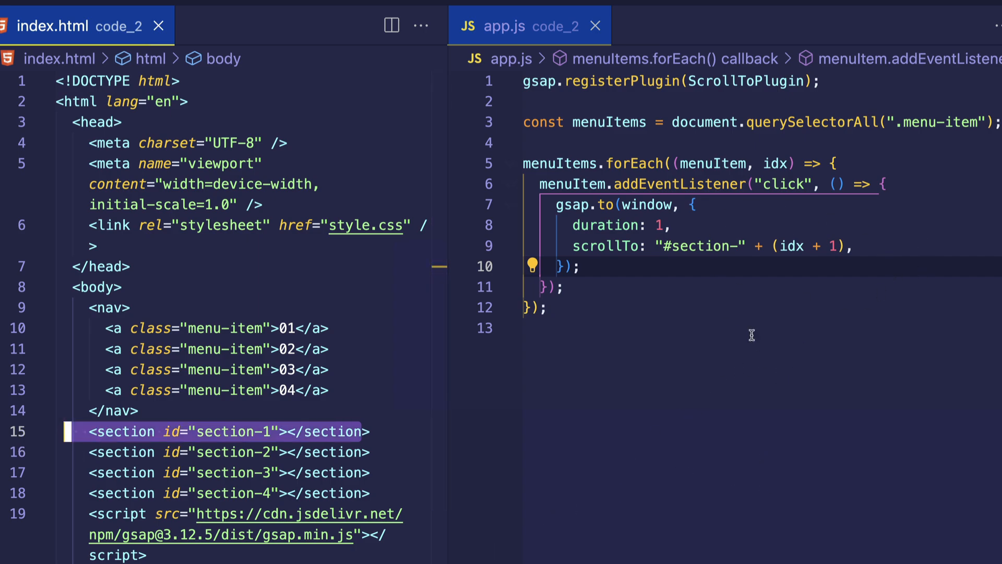
pyautogui.moveTo(936, 345)
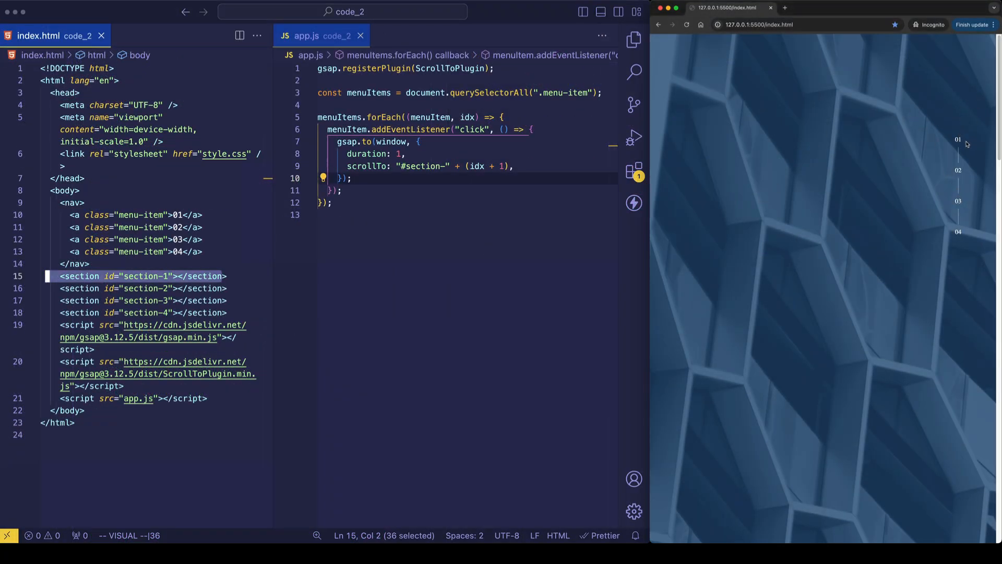
pyautogui.click(958, 170)
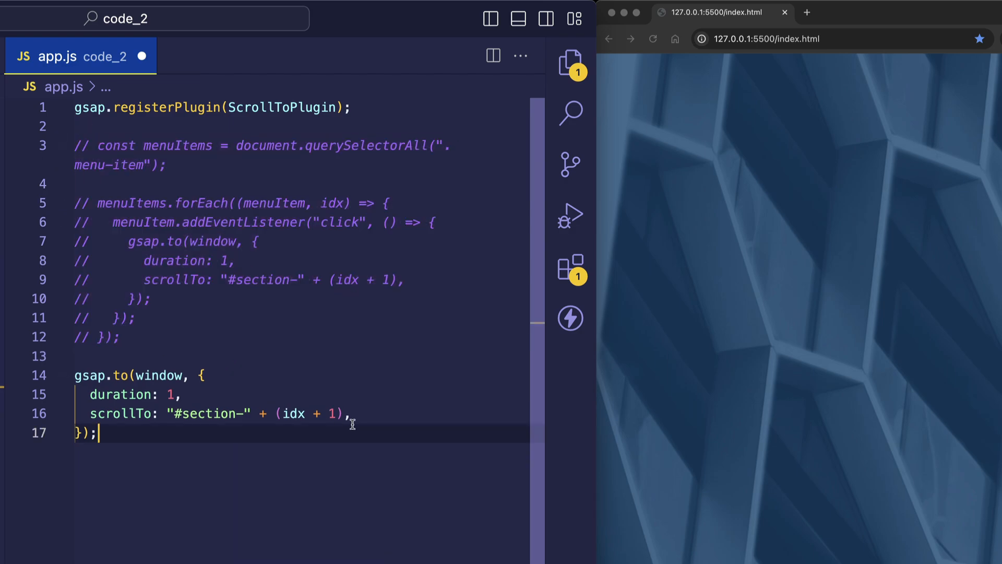
# Replace the section scroll target with 1000 for a one-second gsap.to(window) scroll test
pyautogui.doubleClick(205, 413)
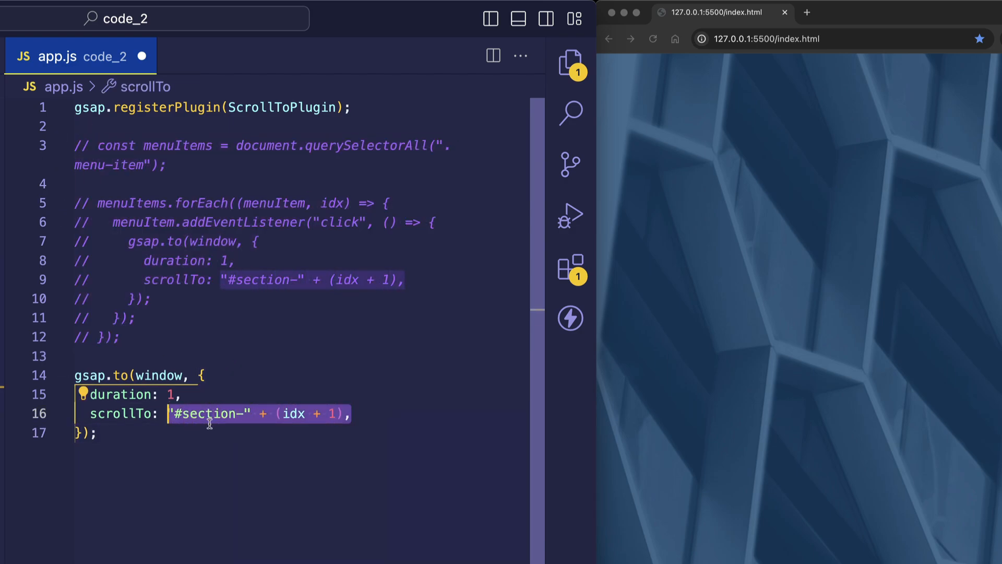
pyautogui.write('1000')
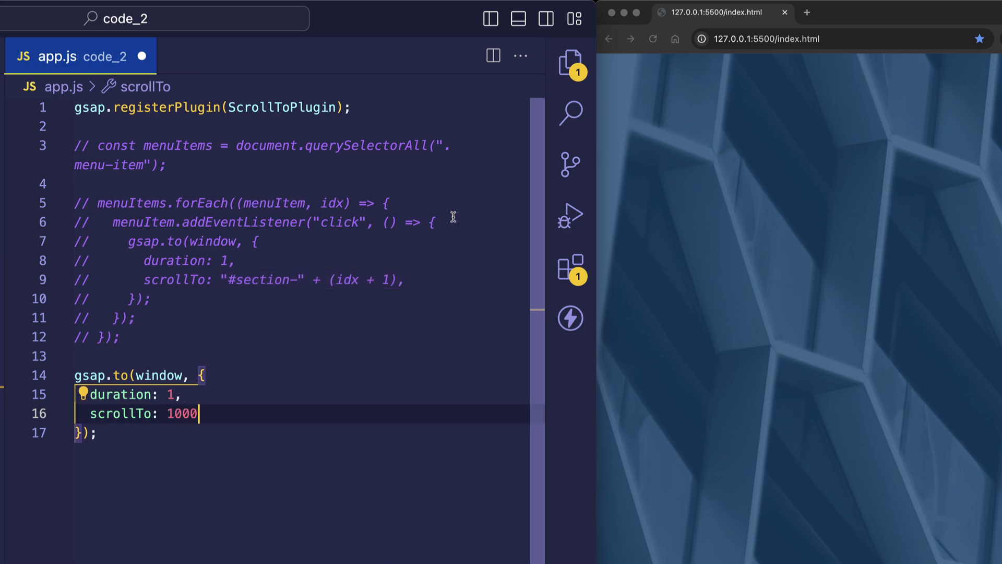
pyautogui.moveTo(812, 217)
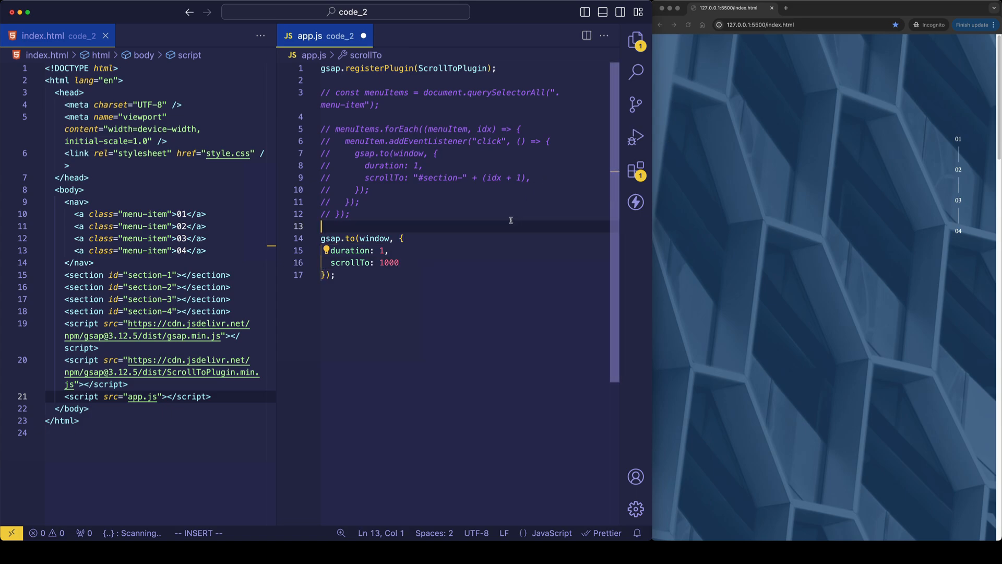
pyautogui.write(',')
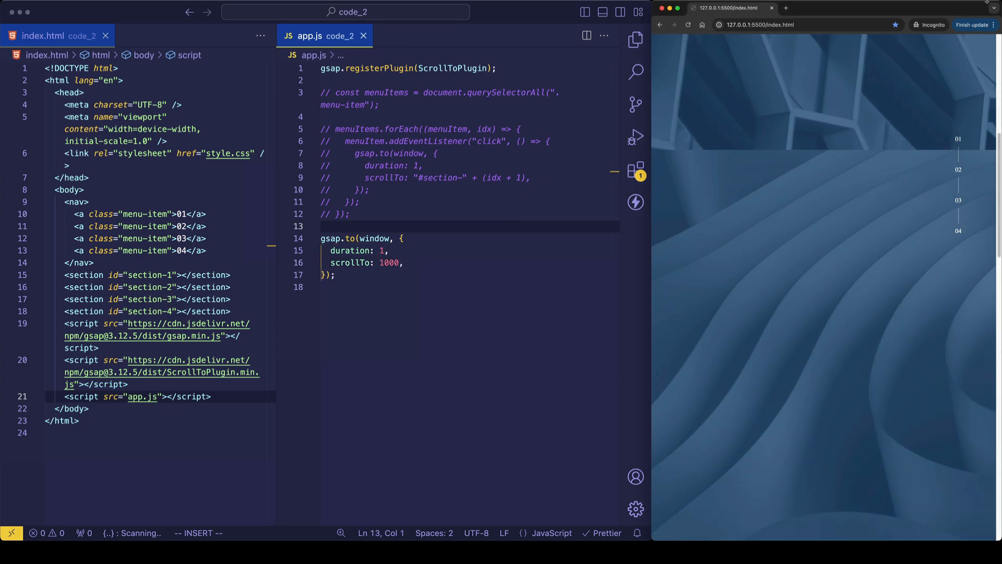
pyautogui.moveTo(326, 250); pyautogui.dragTo(404, 262)
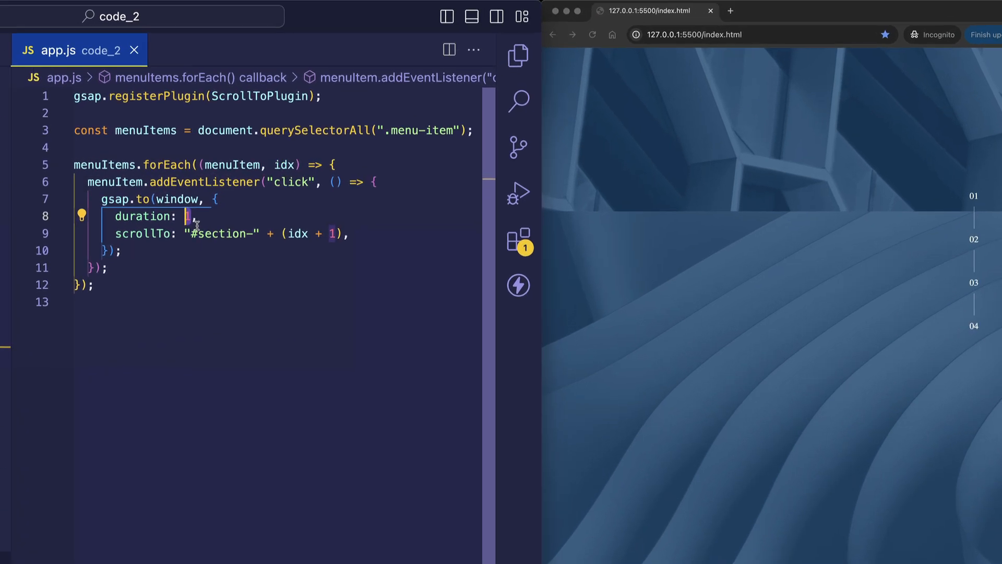
# Change the scroll animation duration from 1 to 4 seconds
pyautogui.write('4')
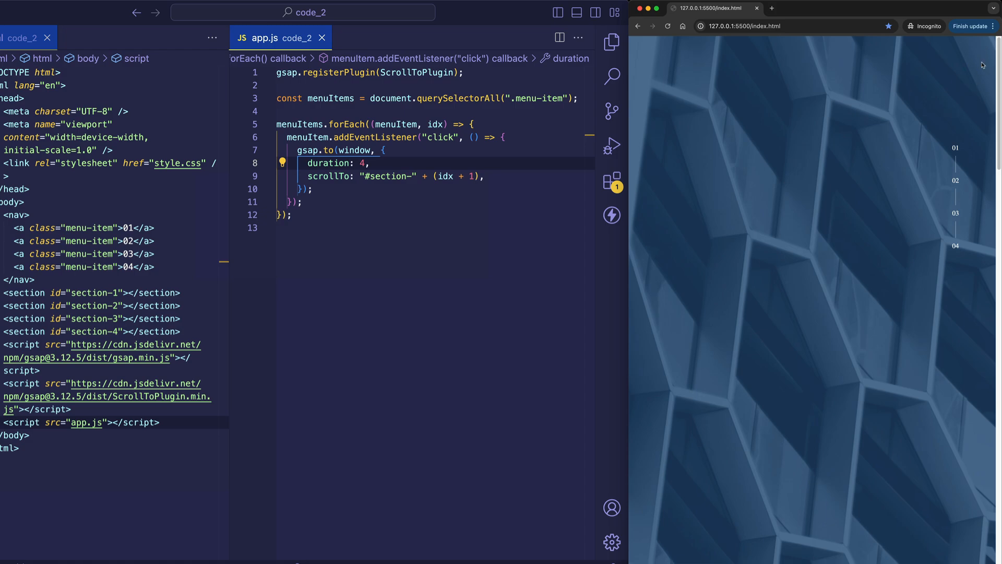
pyautogui.moveTo(968, 95)
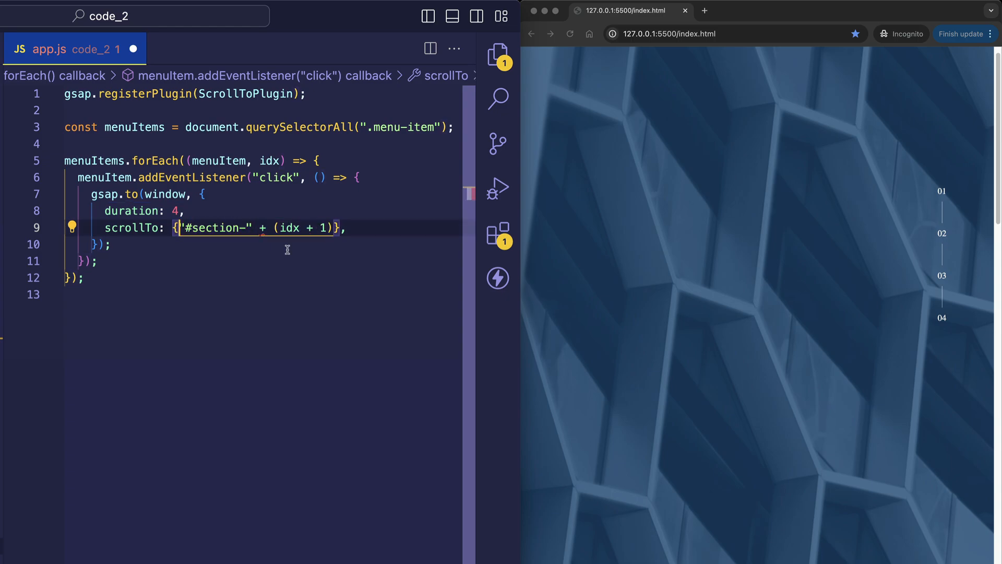
# Rewrite scrollTo as { y: "#section-" + (idx + 1), autoKill }
pyautogui.write('y:')
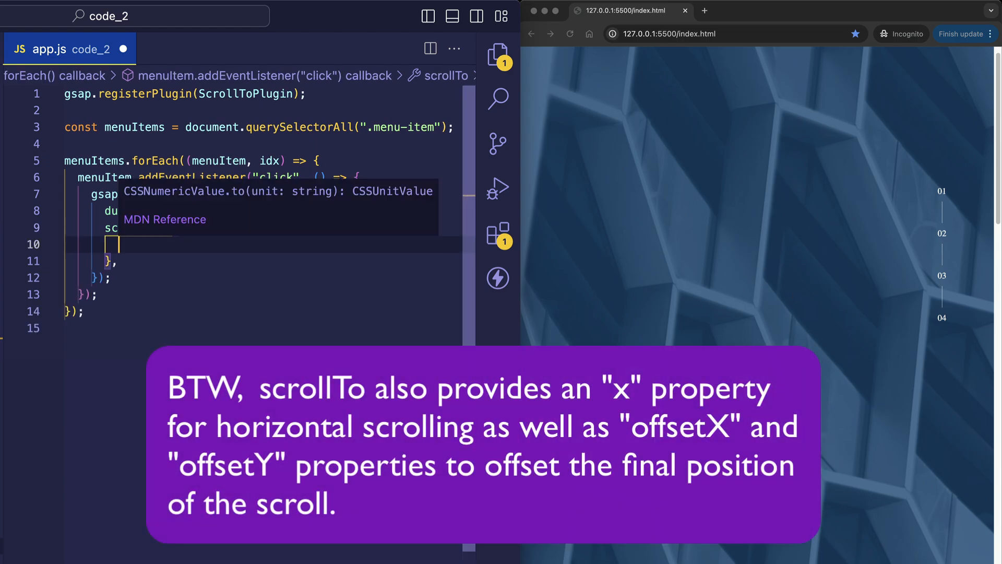
pyautogui.write('autoKill')
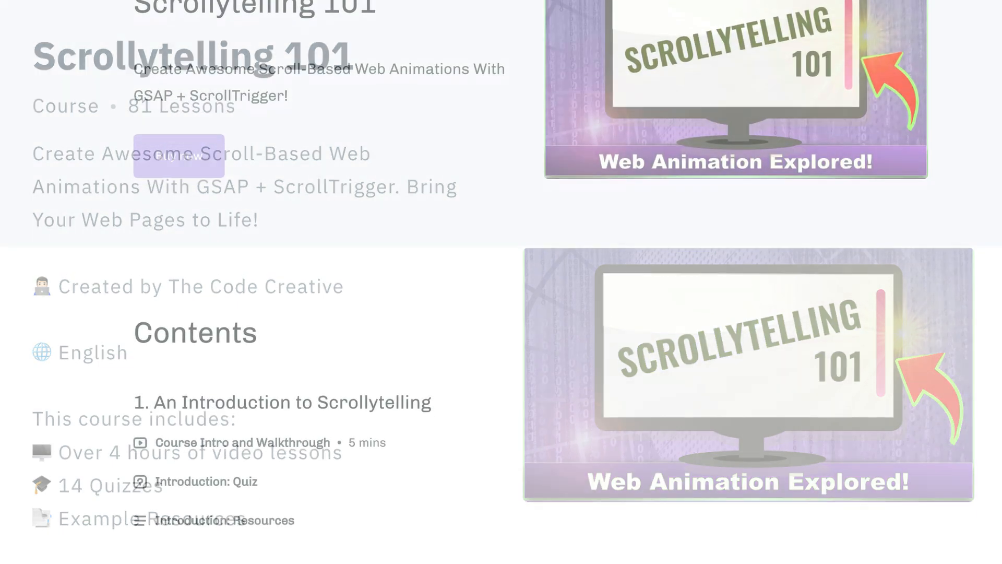
# Scroll the course Contents list down to the Telling a Chronological Story chapter
pyautogui.scroll(-3)
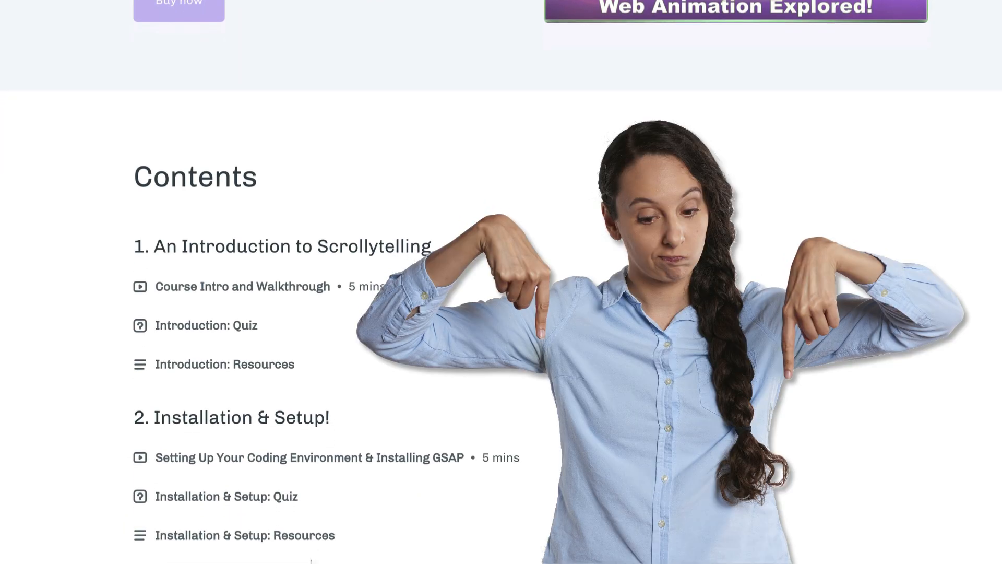
pyautogui.scroll(-3)
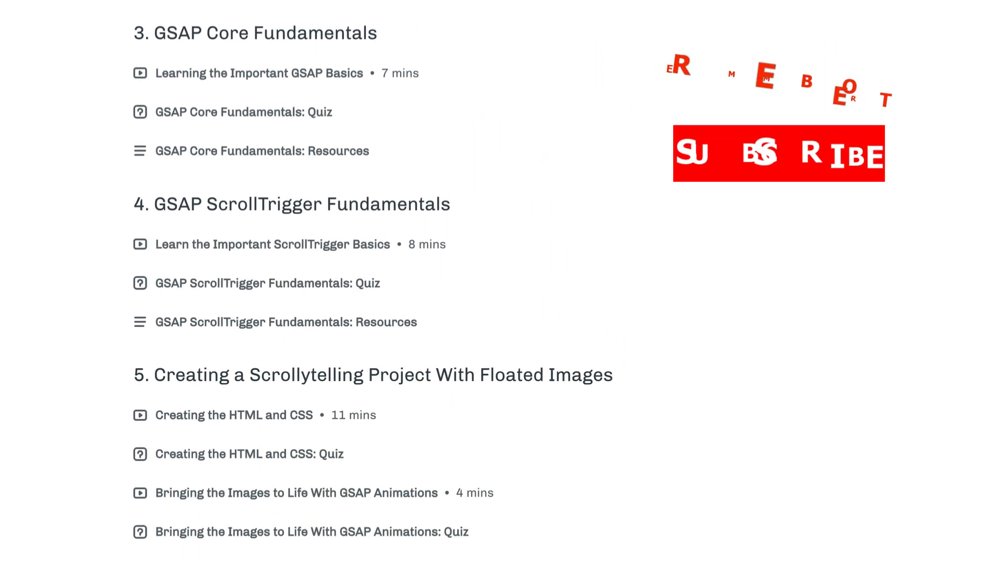
pyautogui.scroll(-3)
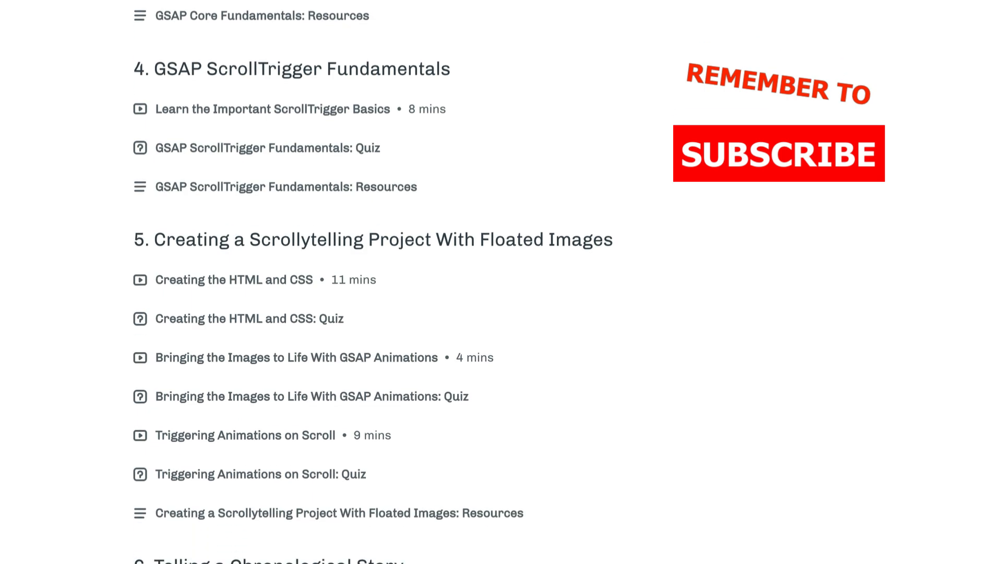
pyautogui.scroll(-3)
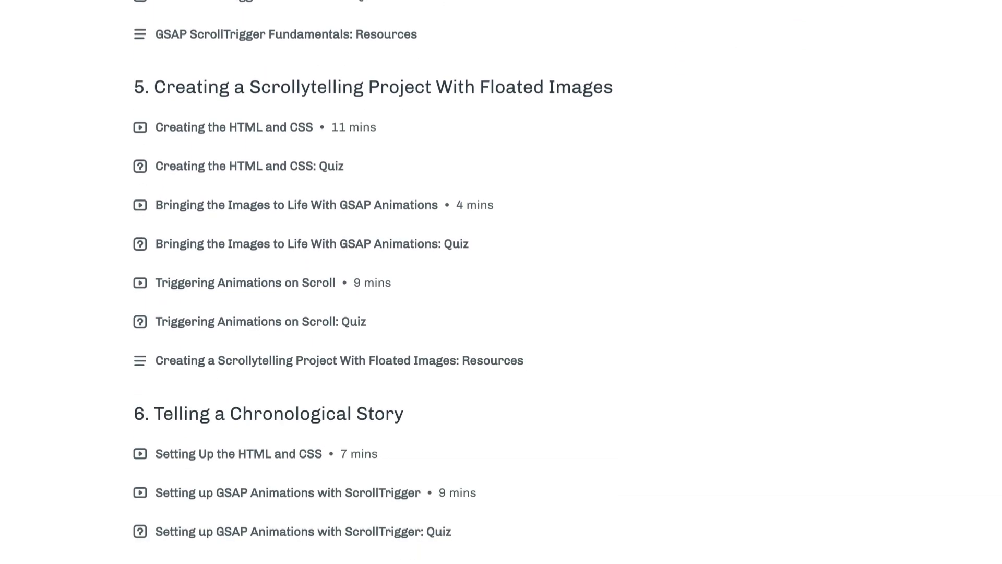